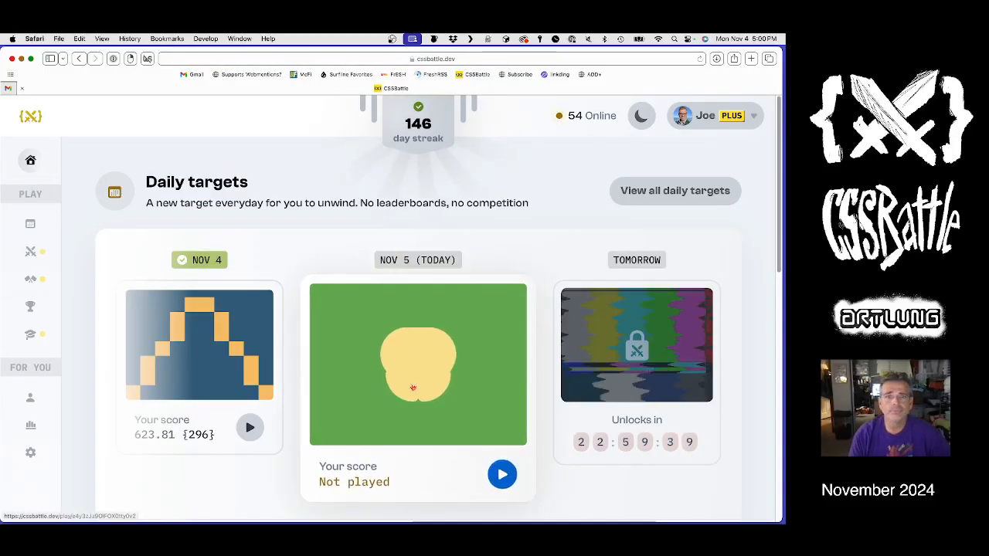
Open the Nov 5 (Today) daily target and review its colours and plugins panel
click(502, 475)
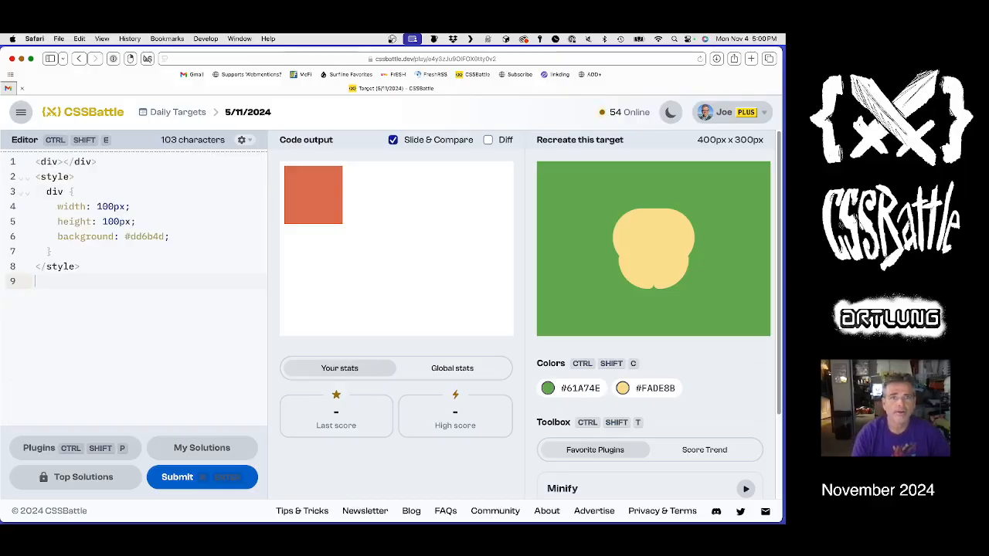
scroll(down, 3)
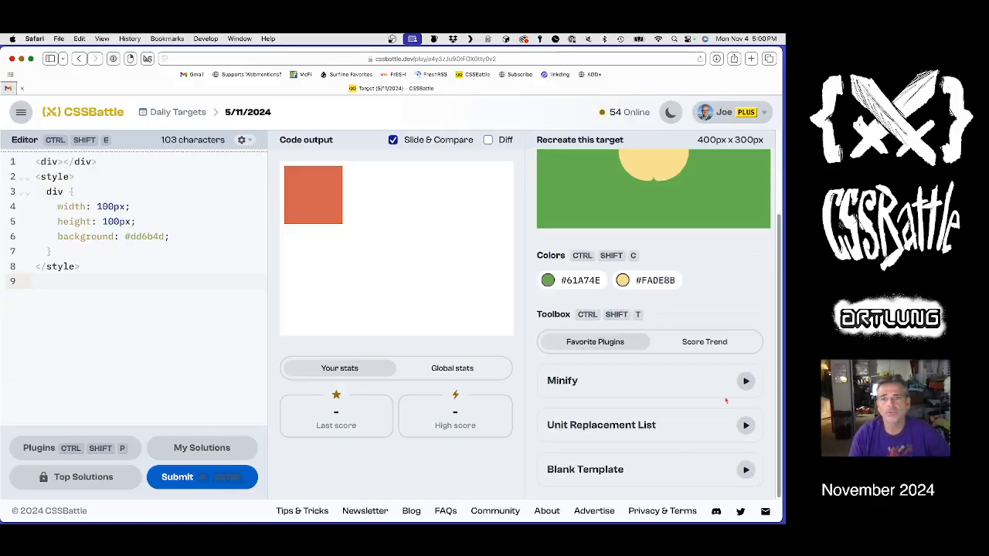
scroll(down, 3)
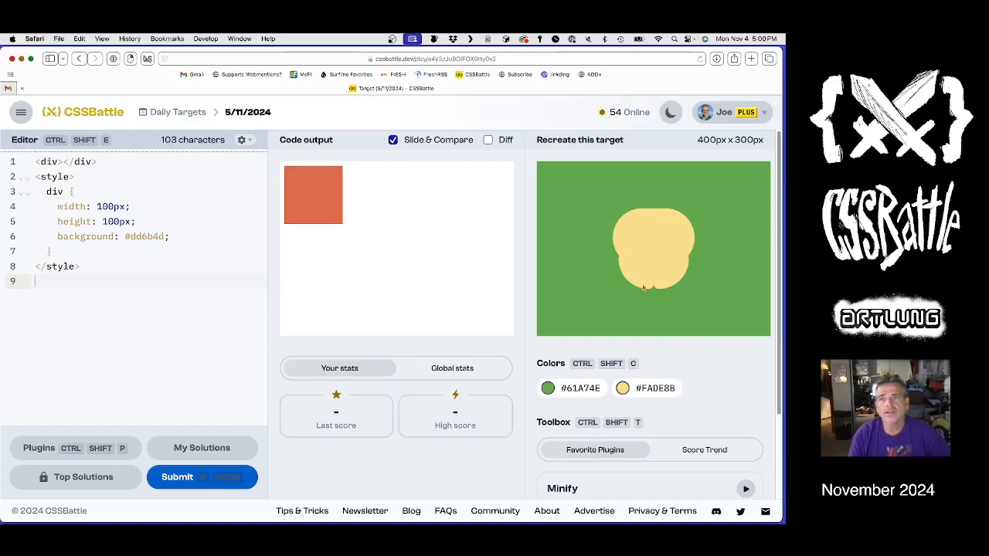
mouse_move(697, 304)
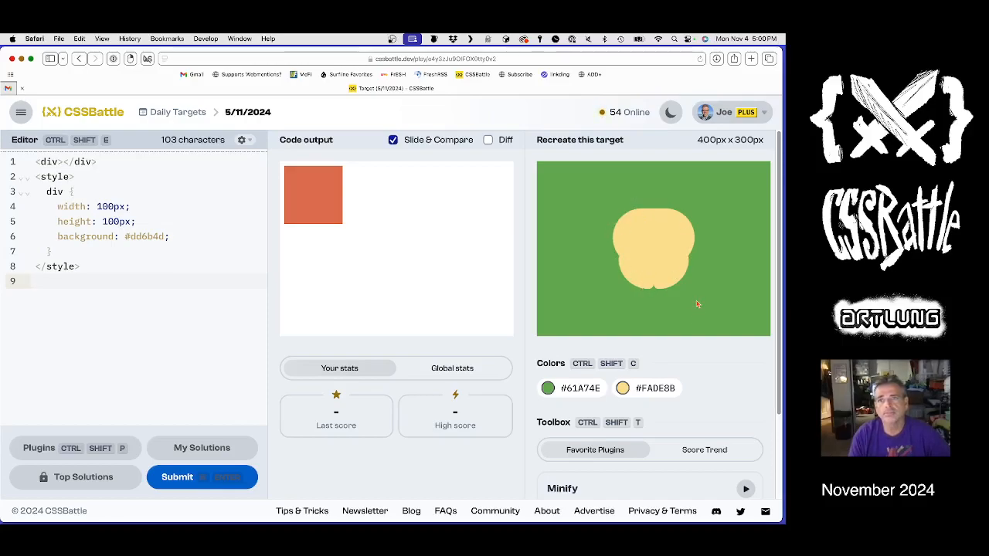
scroll(down, 3)
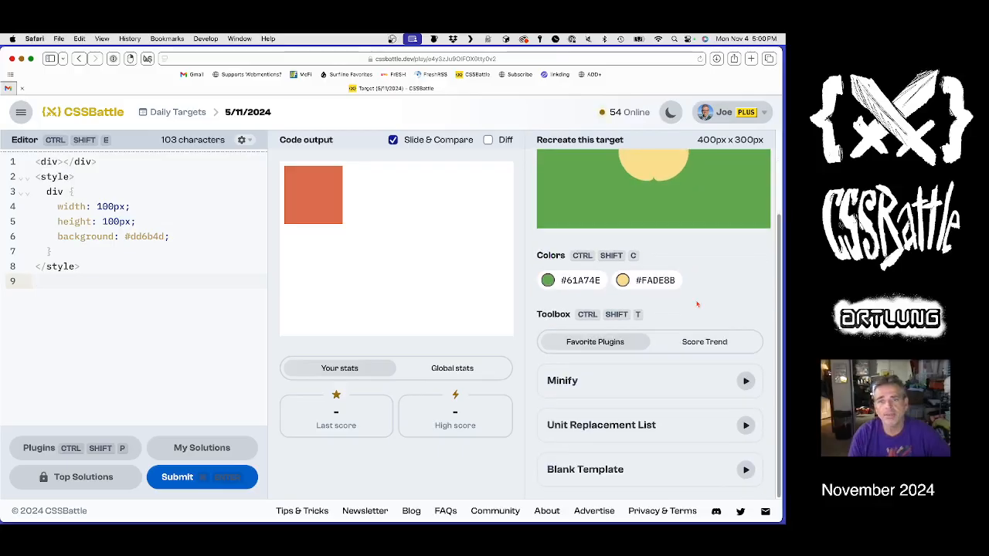
Apply the Blank Template, recolour p to #FADE8B and body to #61A74E, and enable Diff
click(745, 470)
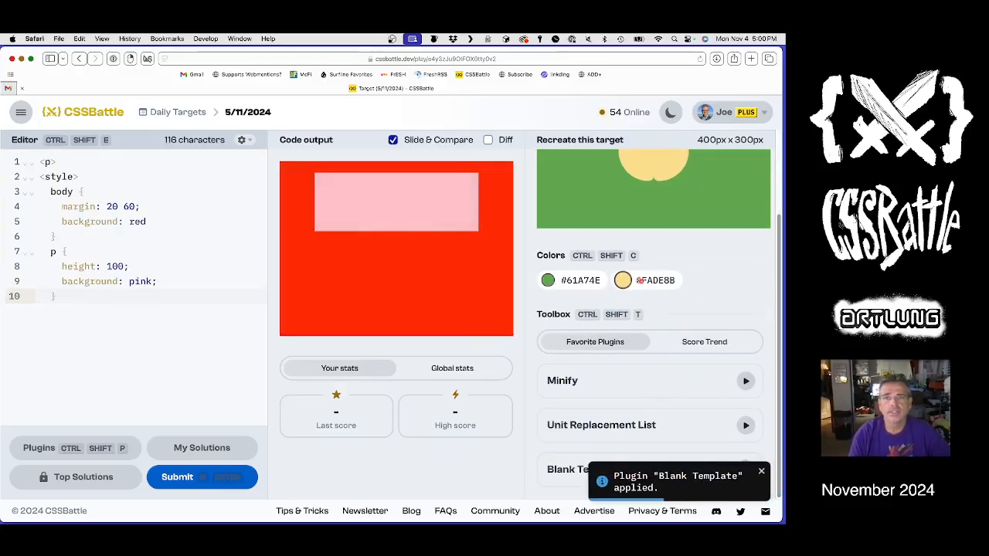
click(621, 279)
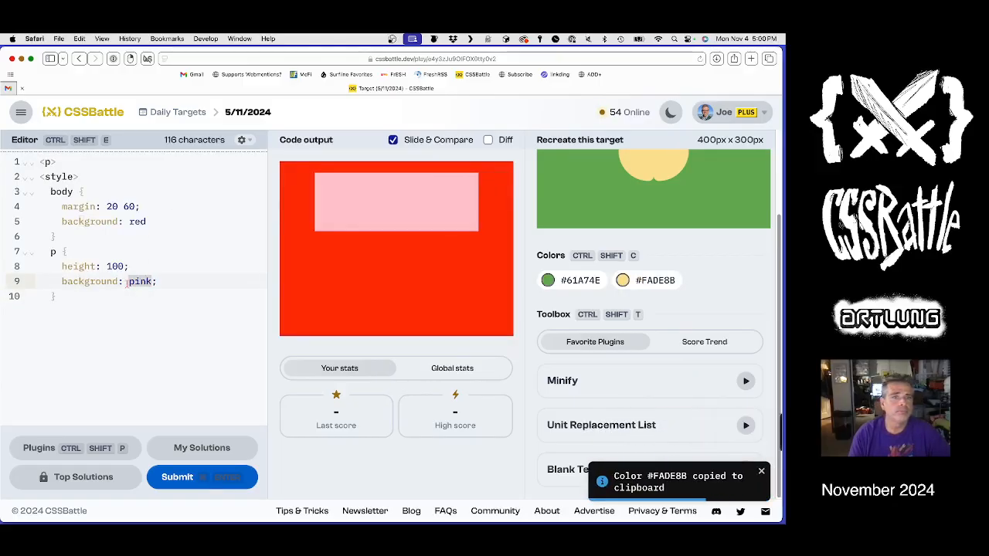
text(#FADE8B)
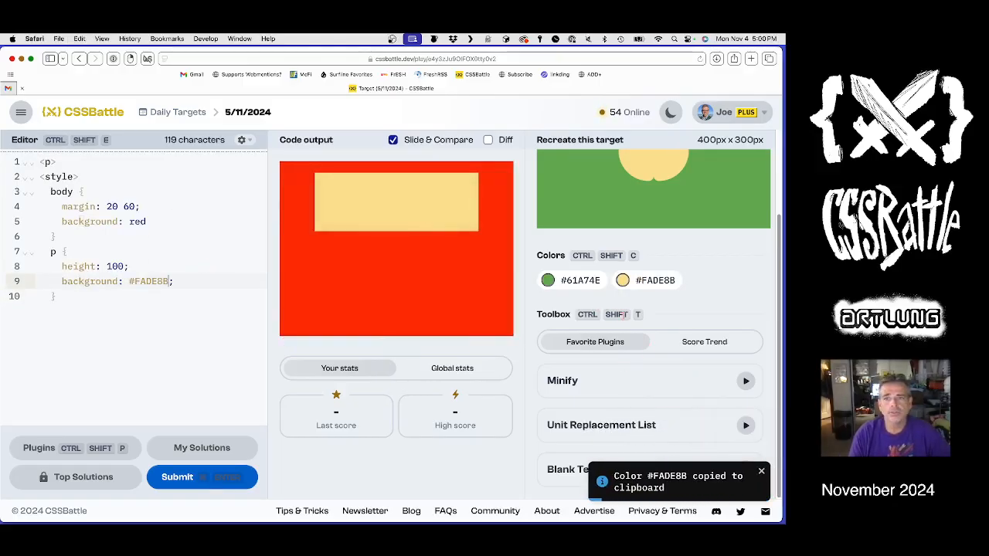
click(547, 279)
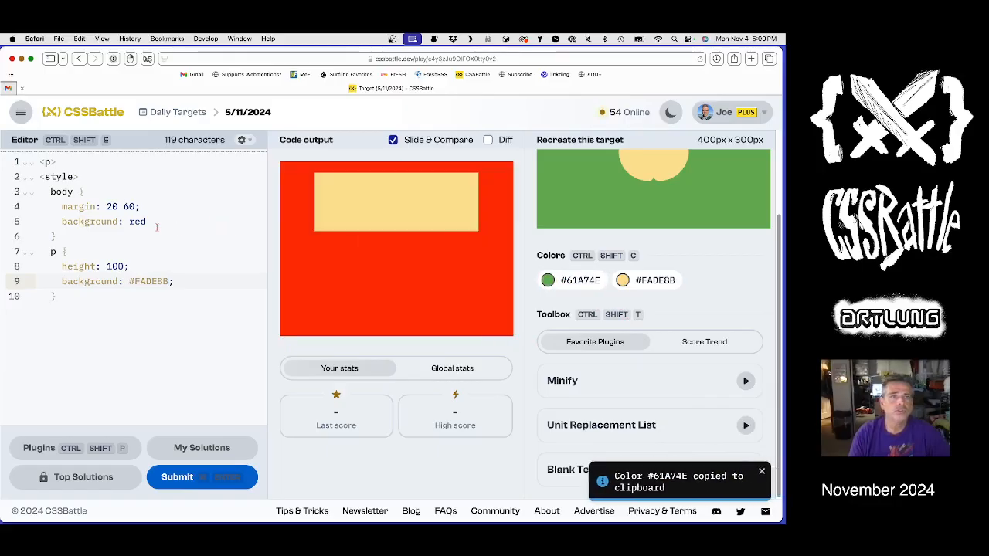
text(#61A74E)
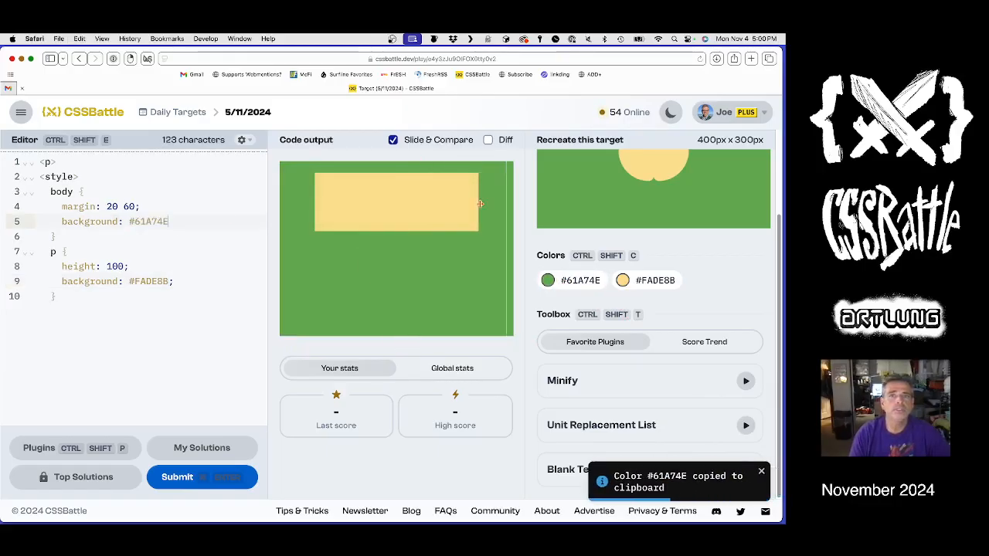
click(488, 139)
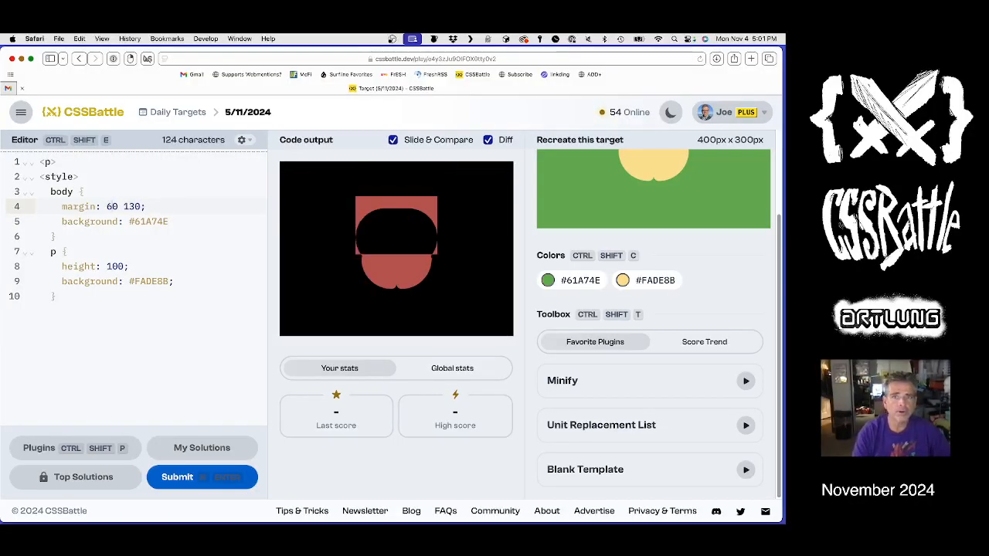
Set body margin to 81 130 and give the p rule a 50px border-radius
text(7)
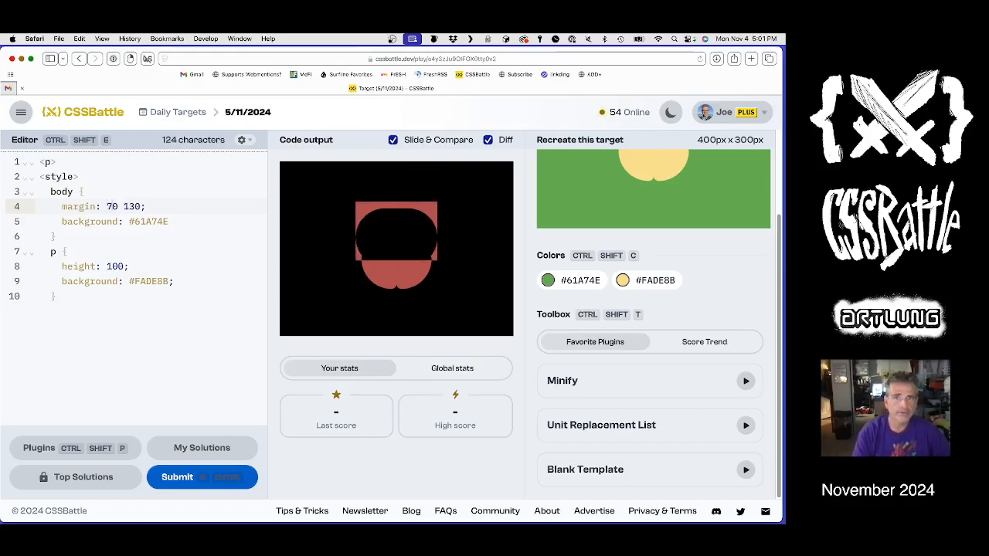
text(8)
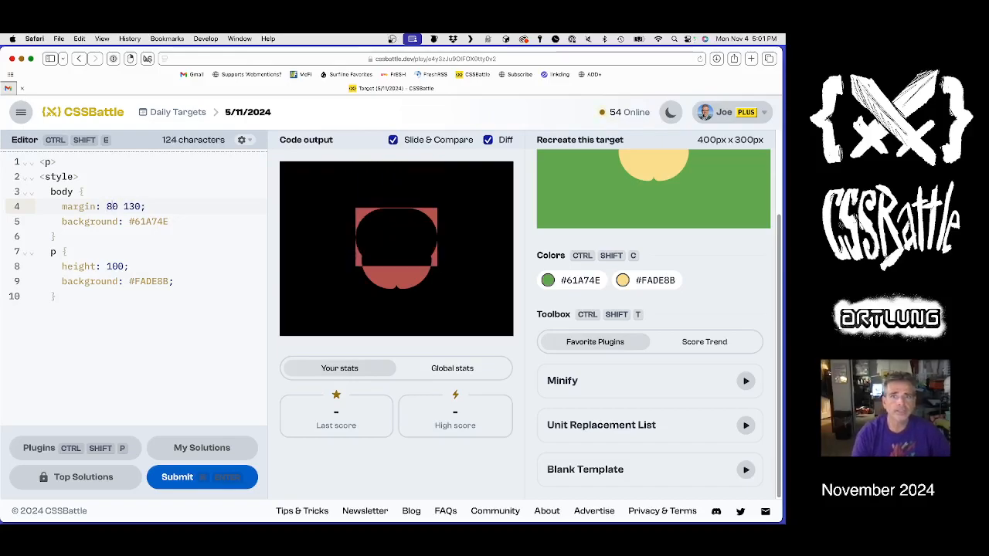
text(1)
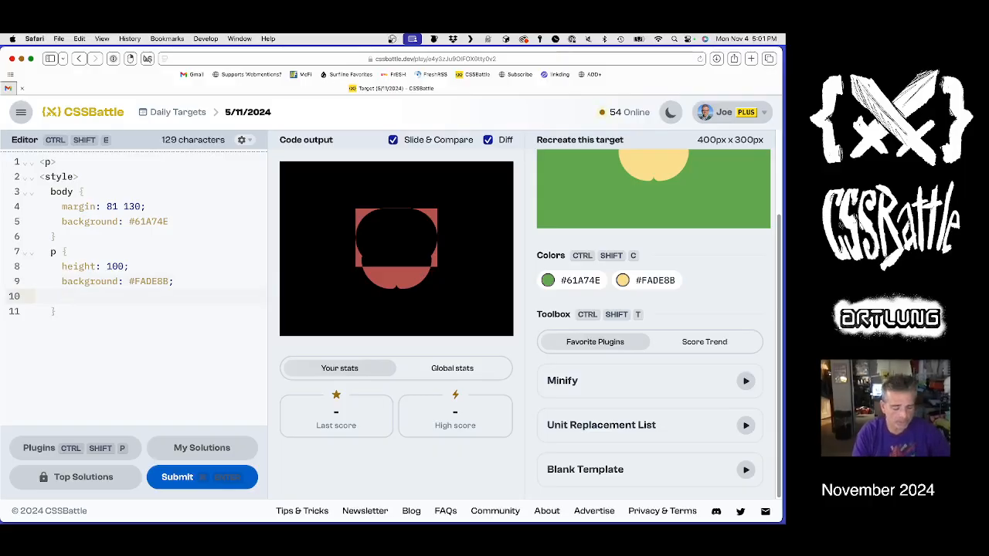
text(border-)
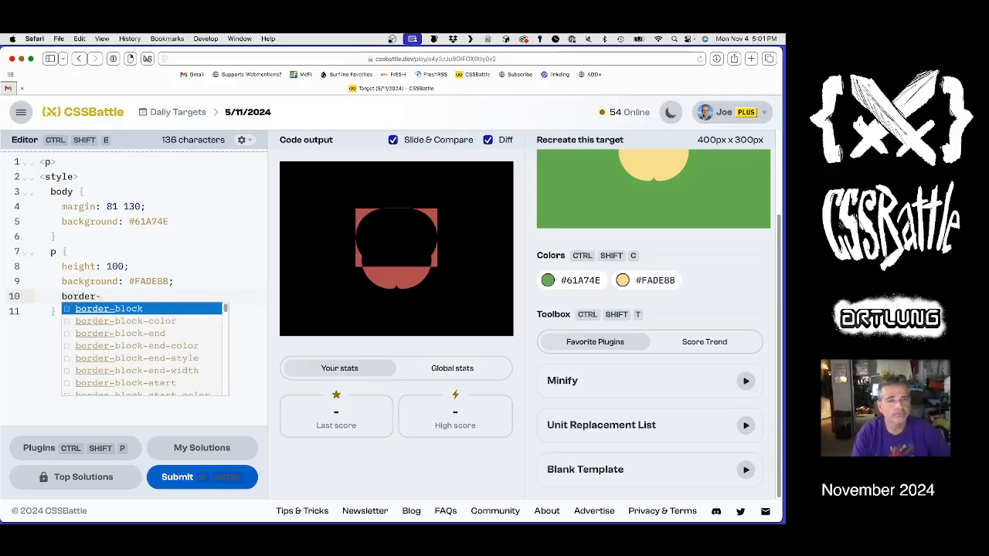
text(radius)
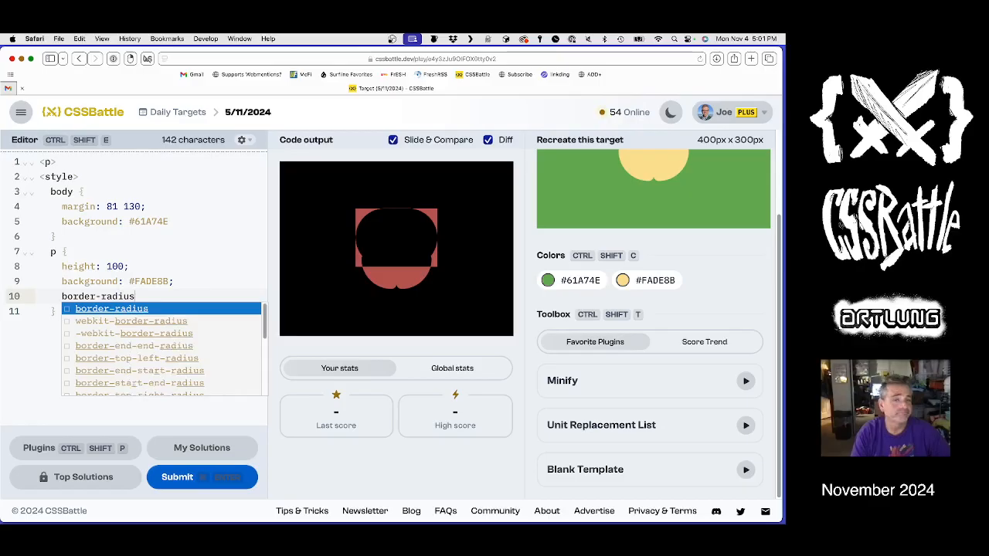
text(: 40px)
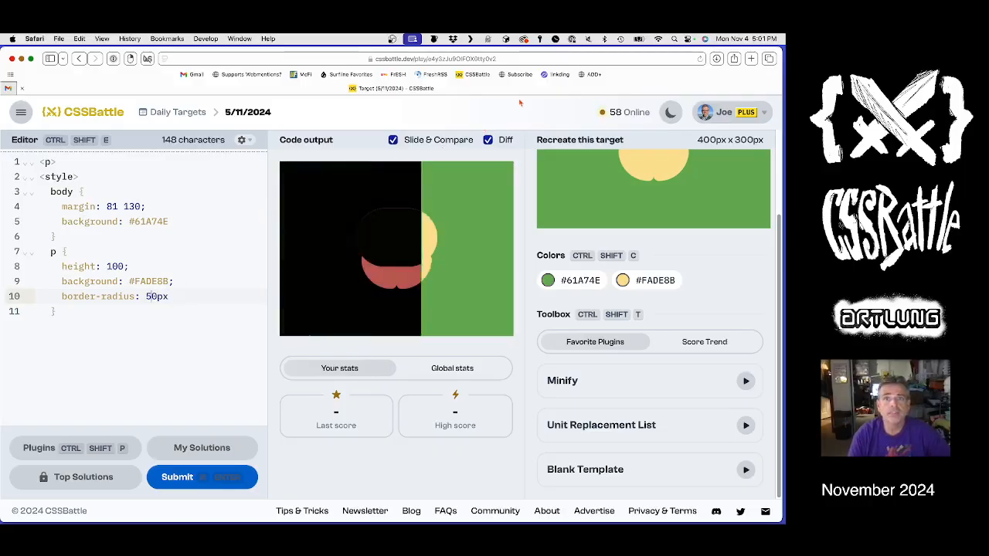
click(488, 139)
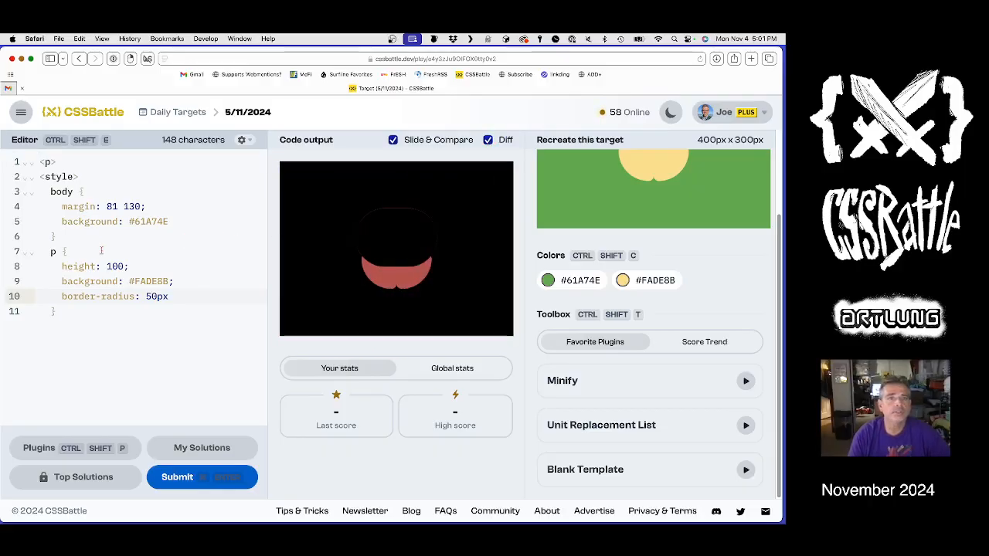
click(199, 476)
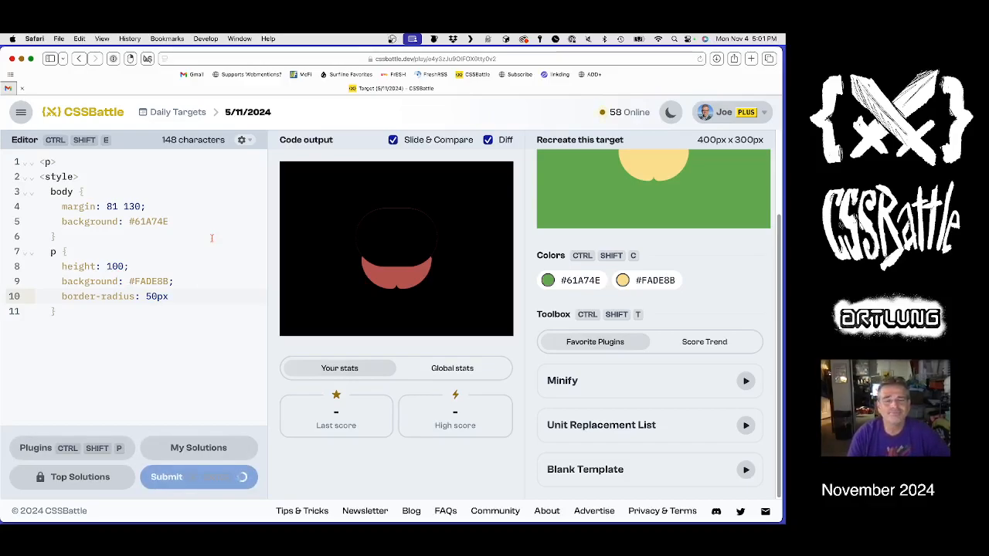
Submit for a first high score of 535.87 at 96.8% and slide-compare output against target
click(198, 475)
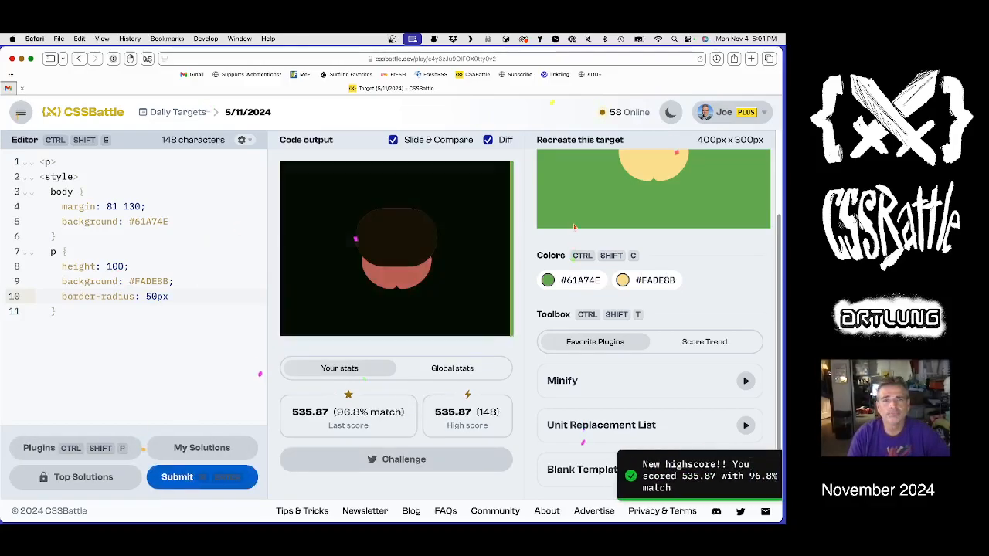
click(488, 139)
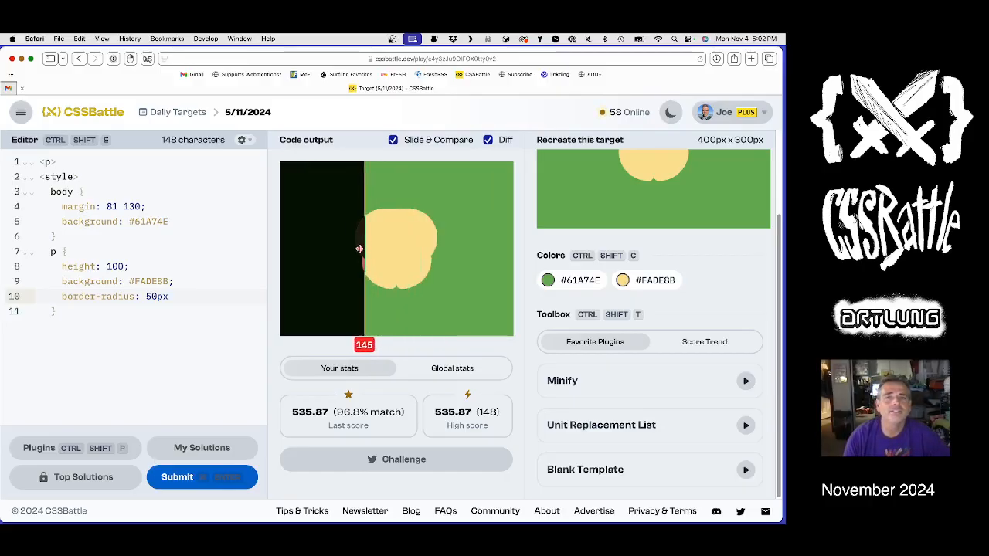
drag(358, 248, 310, 249)
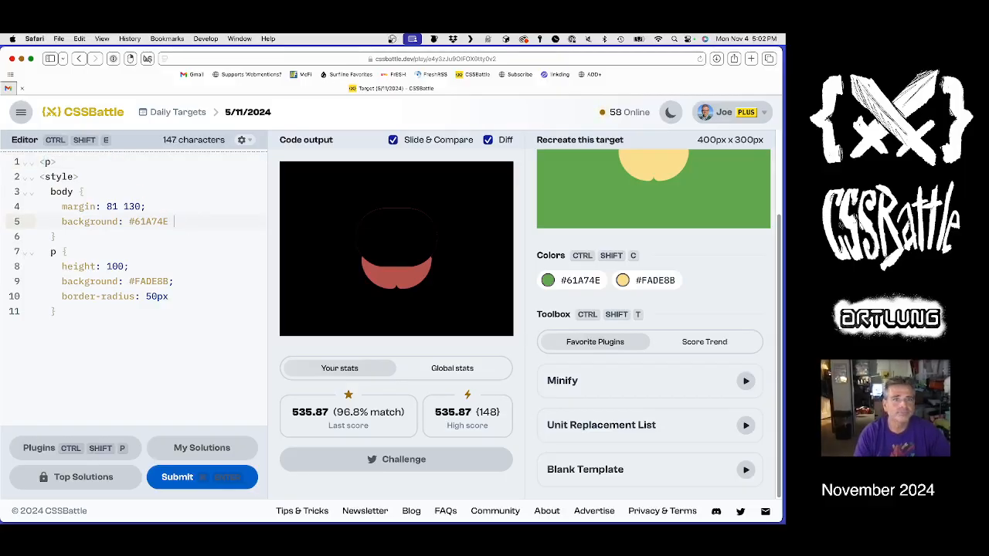
Make body display:flex, add a p element, and style [b] as a 140 by 100 yellow rounded shape
text(;)
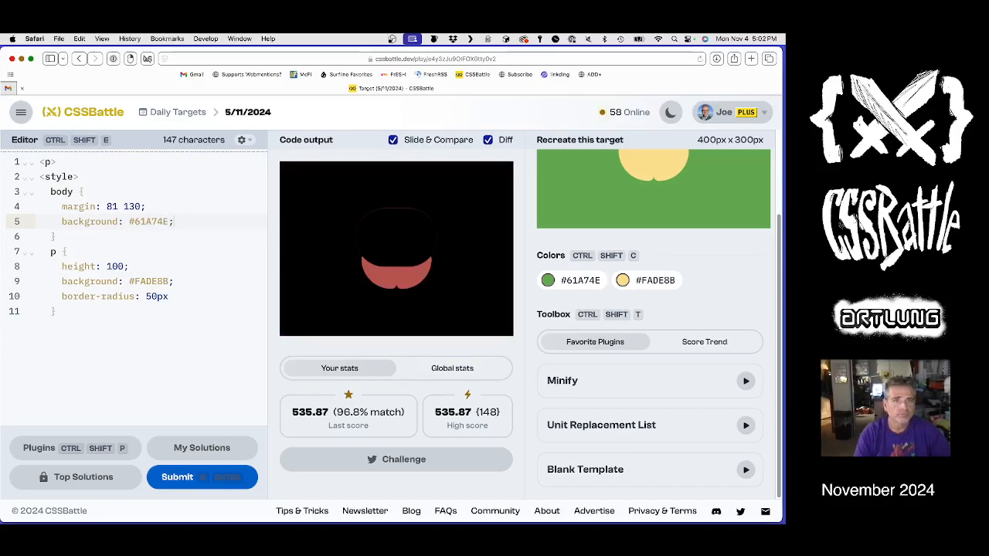
text(d)
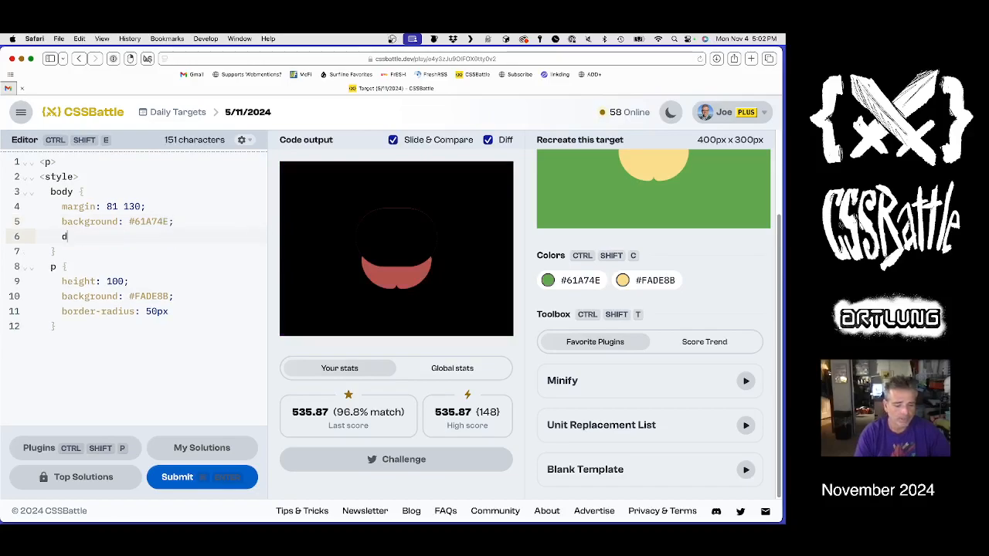
text(isplay: flex;)
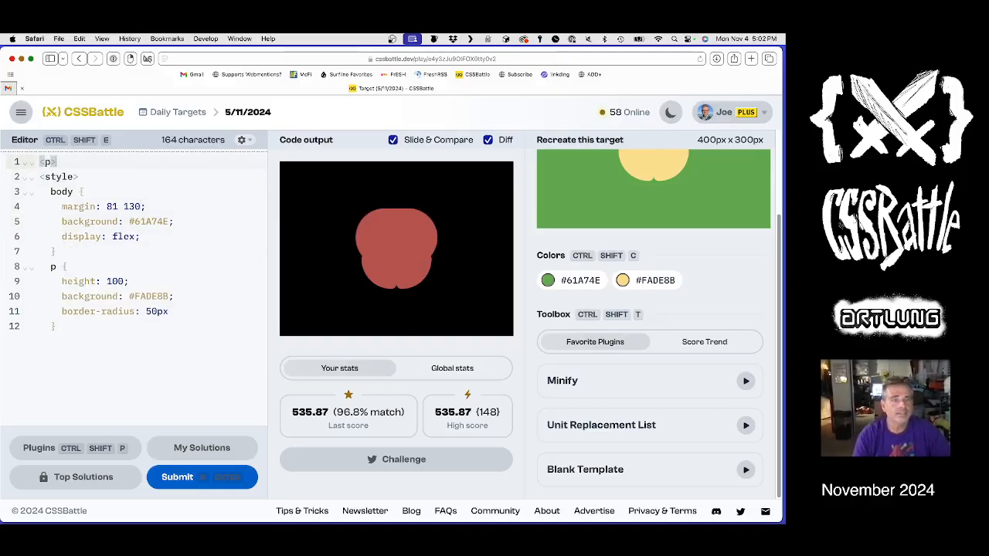
text(><p)
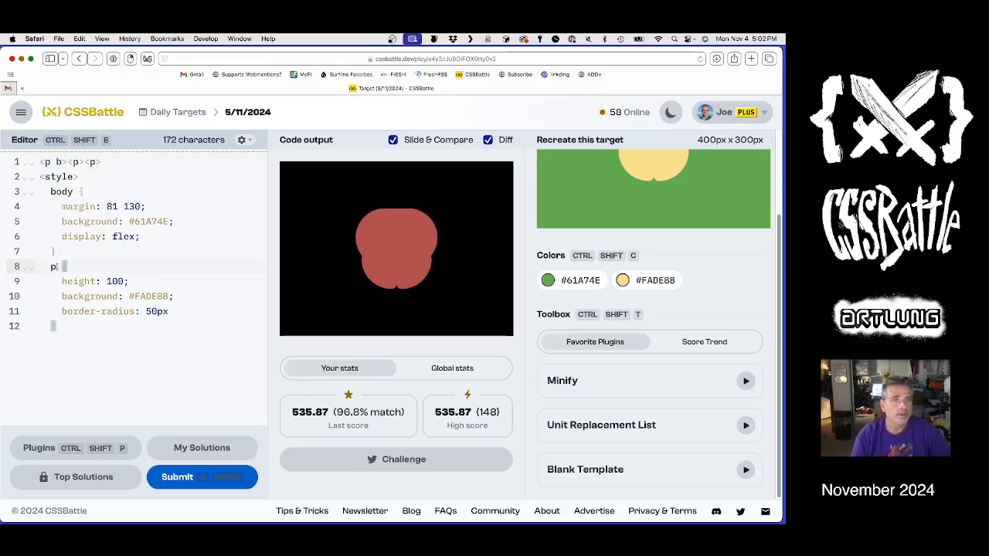
text(b])
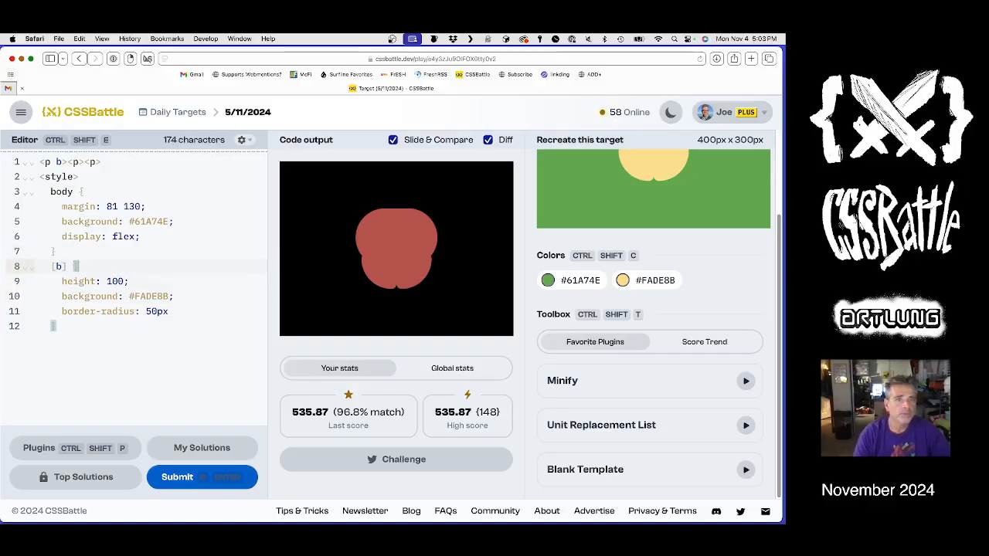
text(woi)
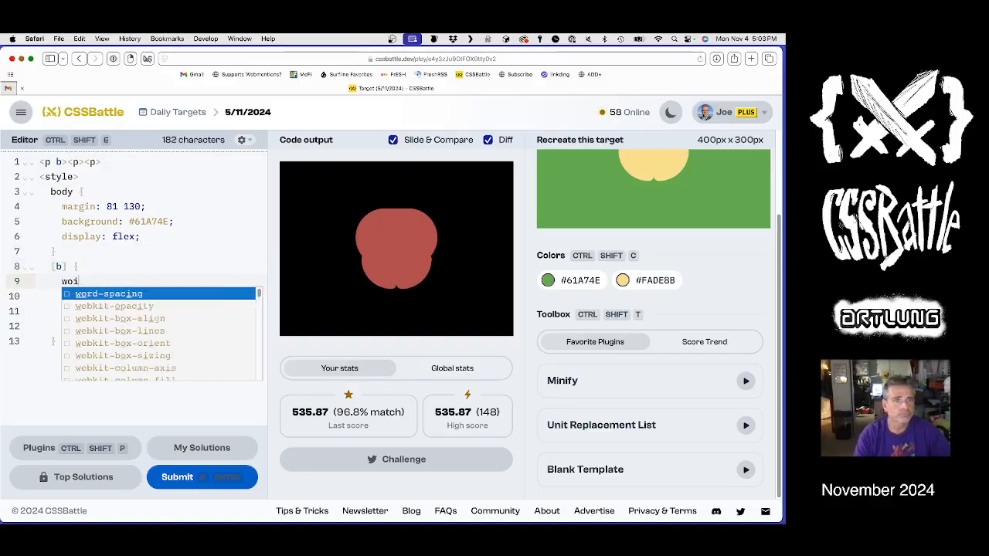
text(dth: 140;)
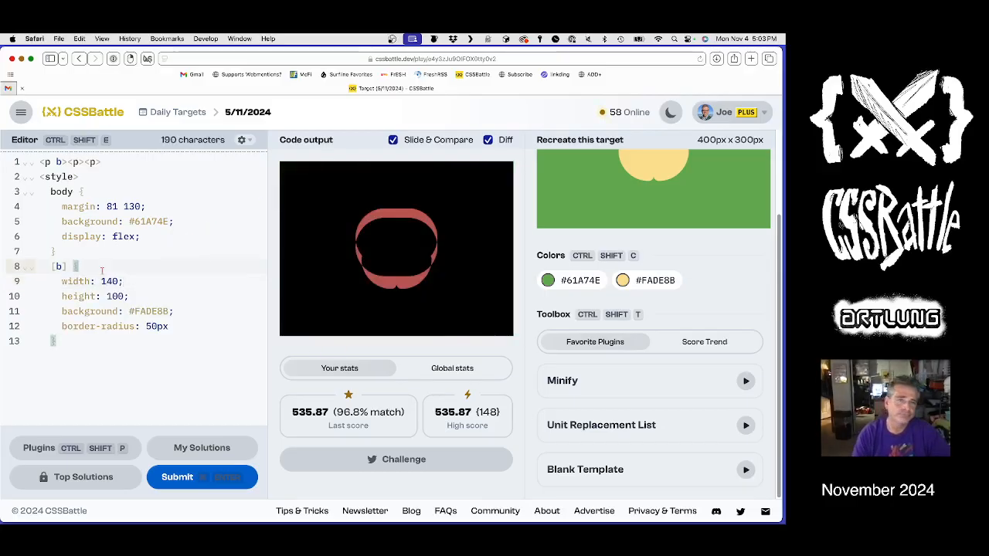
Zero the [b] margin and start a p rule with width 40
text(margin: 0;)
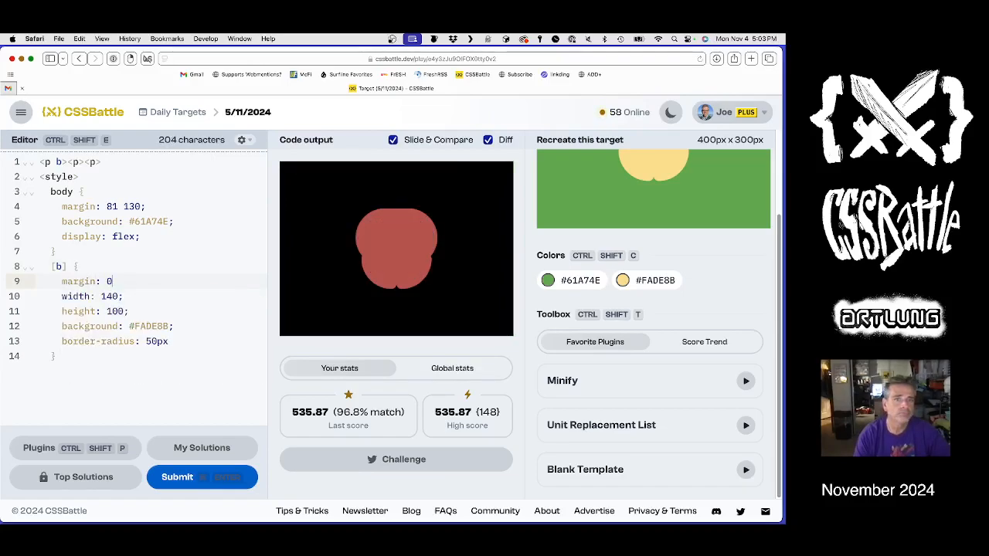
text(;)
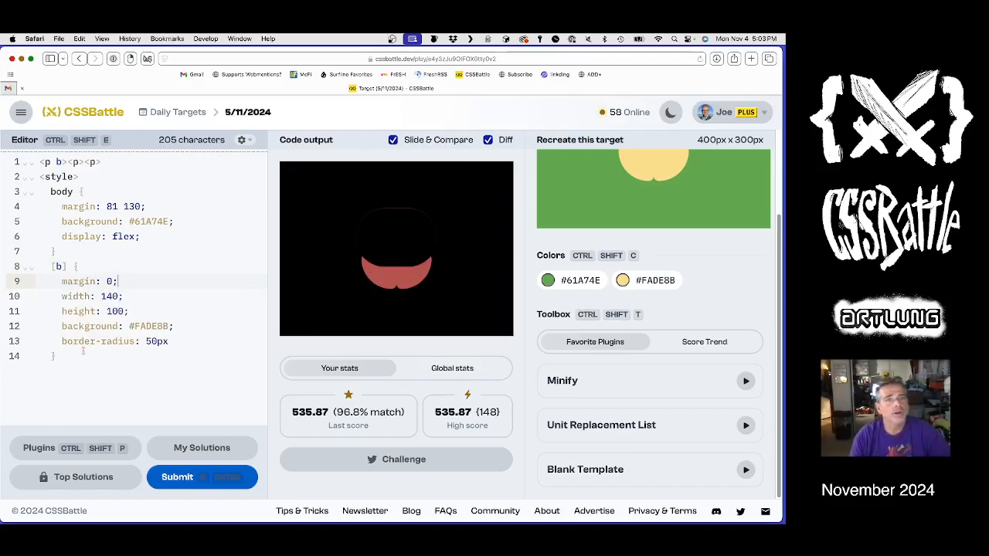
key(Enter)
text(wiod)
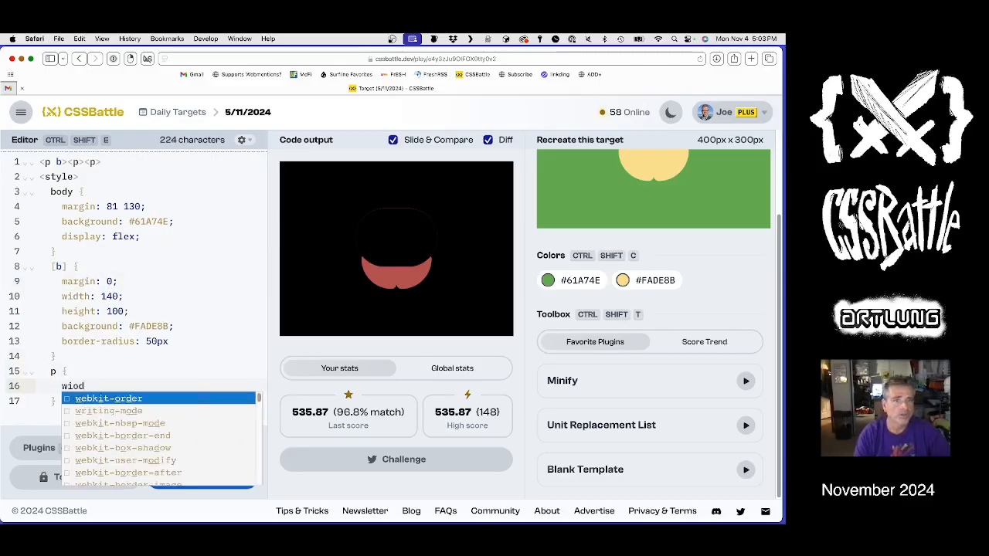
text(width: 40)
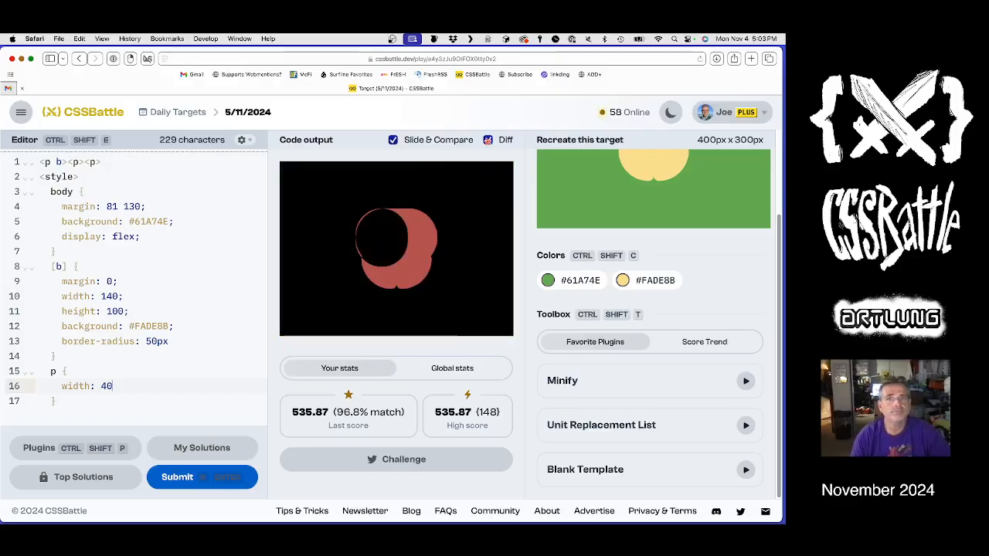
Add flex-wrap:wrap to body and give the p rule a red background
click(489, 139)
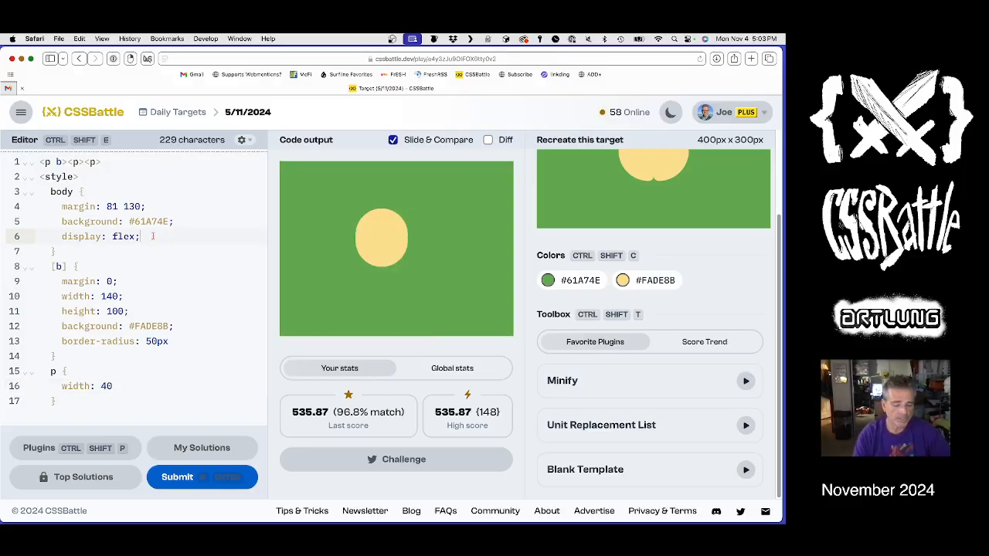
text(flex-wrapo)
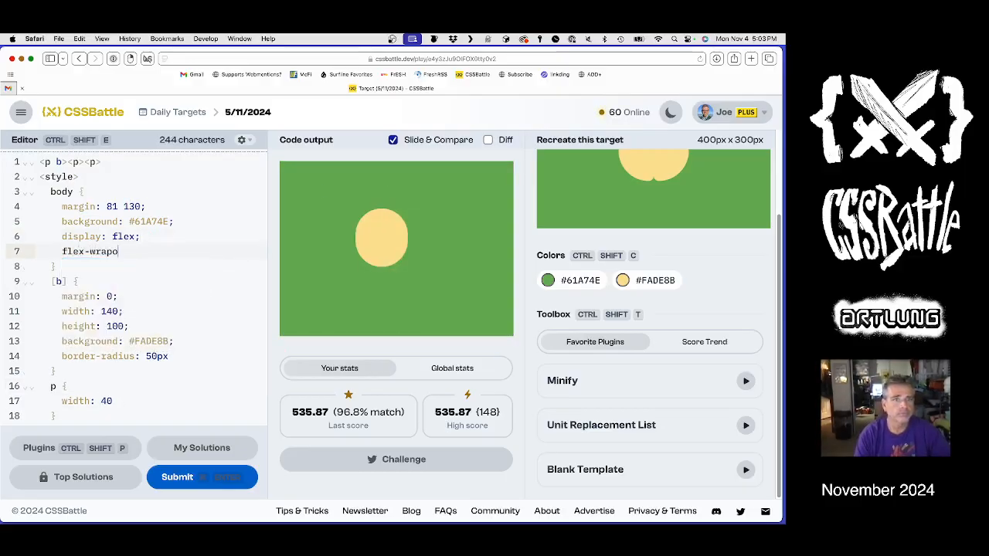
text(:wrap;)
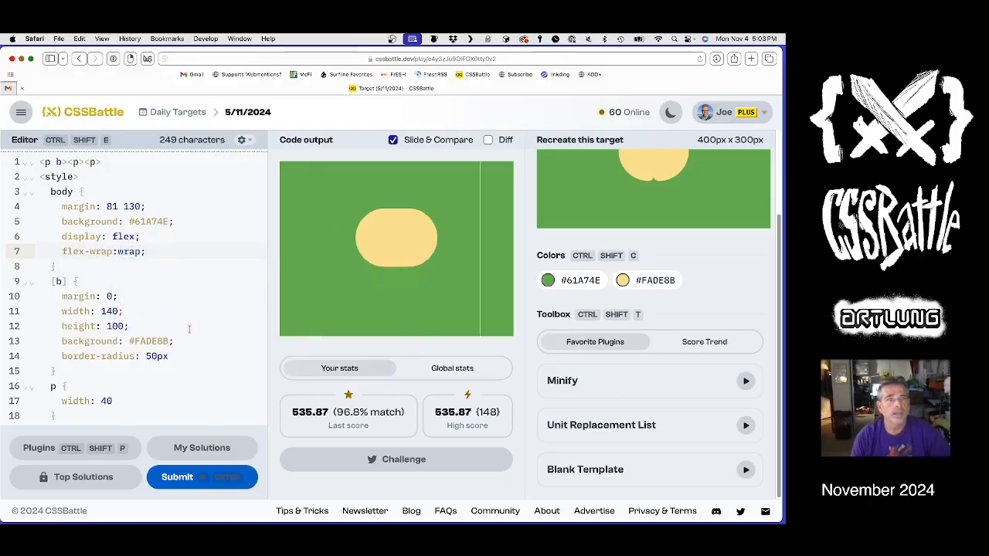
text(;)
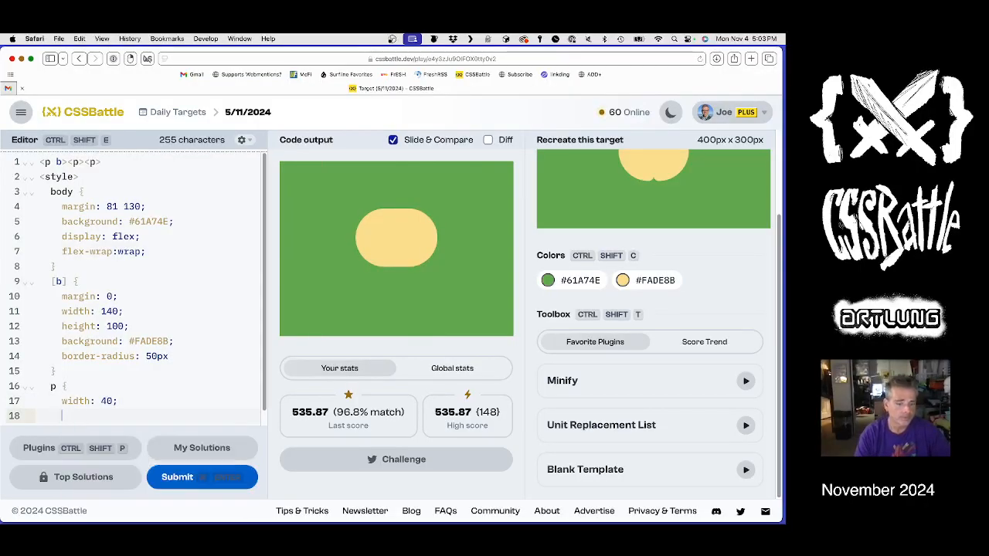
text(background:" ")
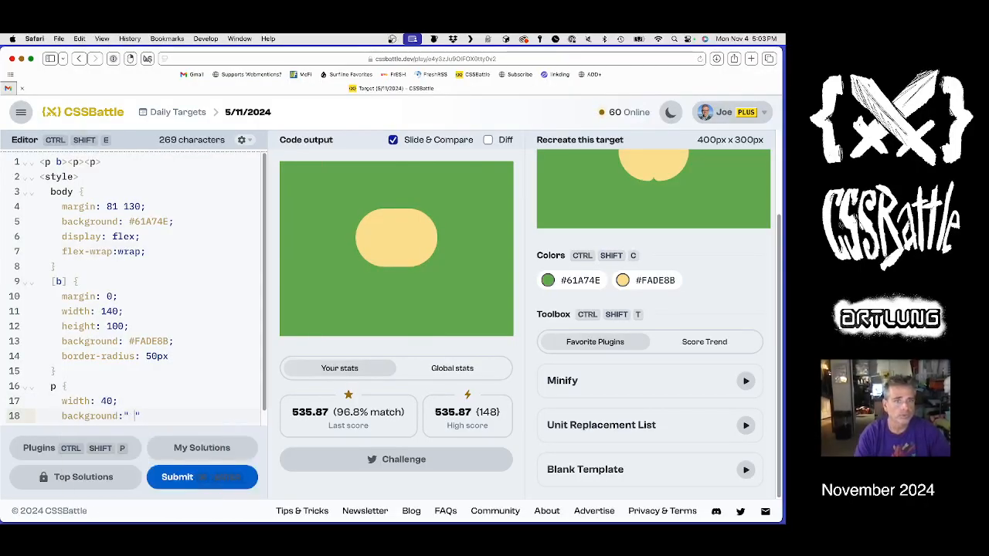
text(red;)
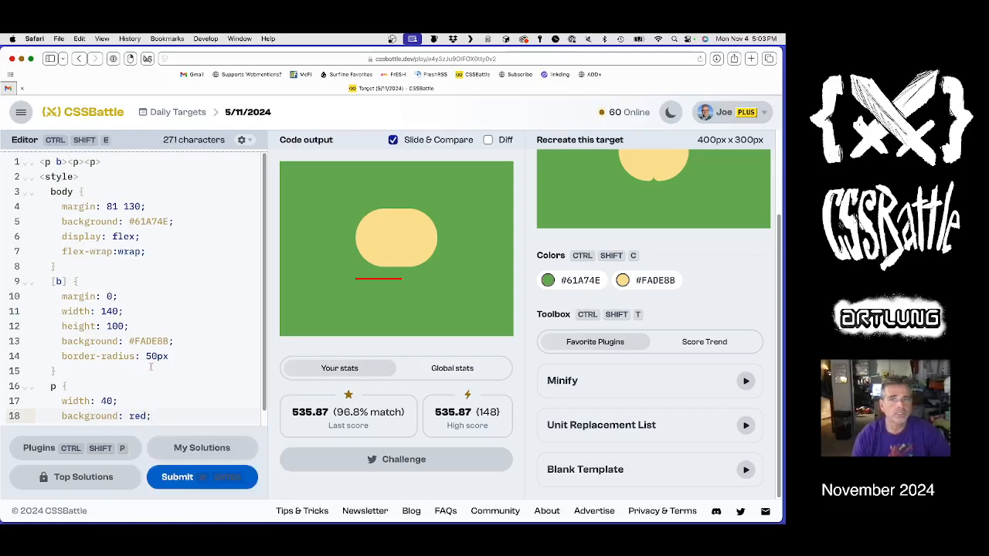
Begin a p+p selector below the p rule
scroll(down, 3)
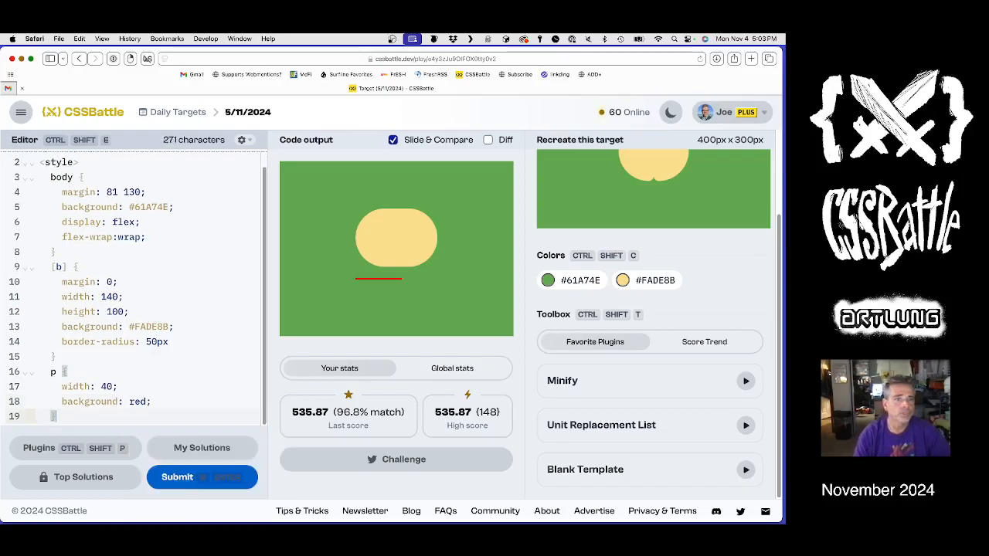
text(p+)
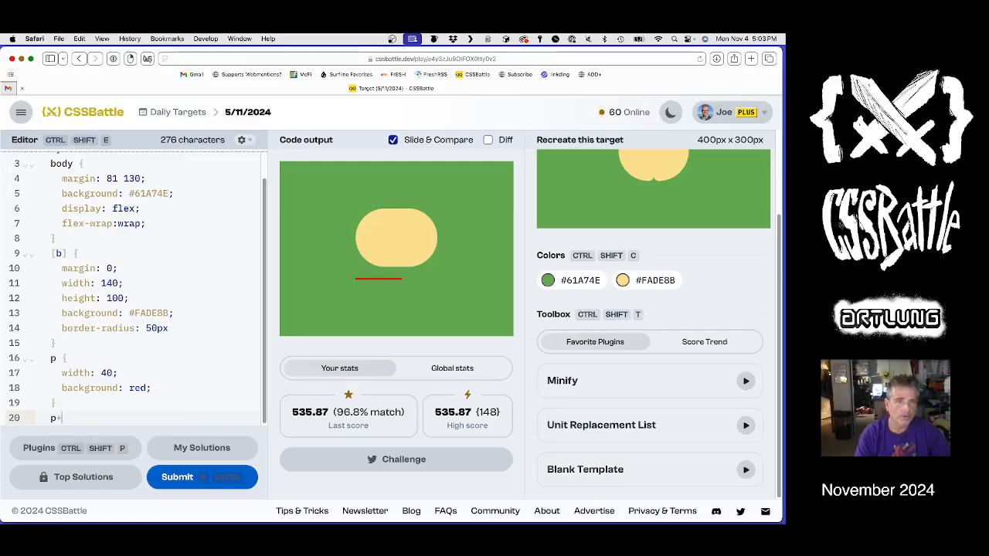
text(p)
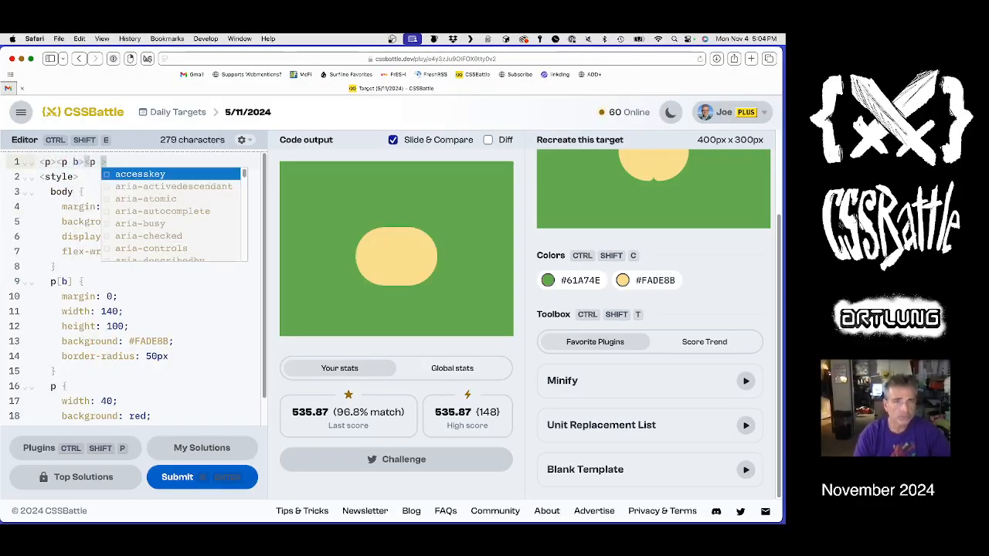
Move lozenge styles to p, make [b] a 40-wide red bar, and add an orange [b]+[b] rule
text(p+p)
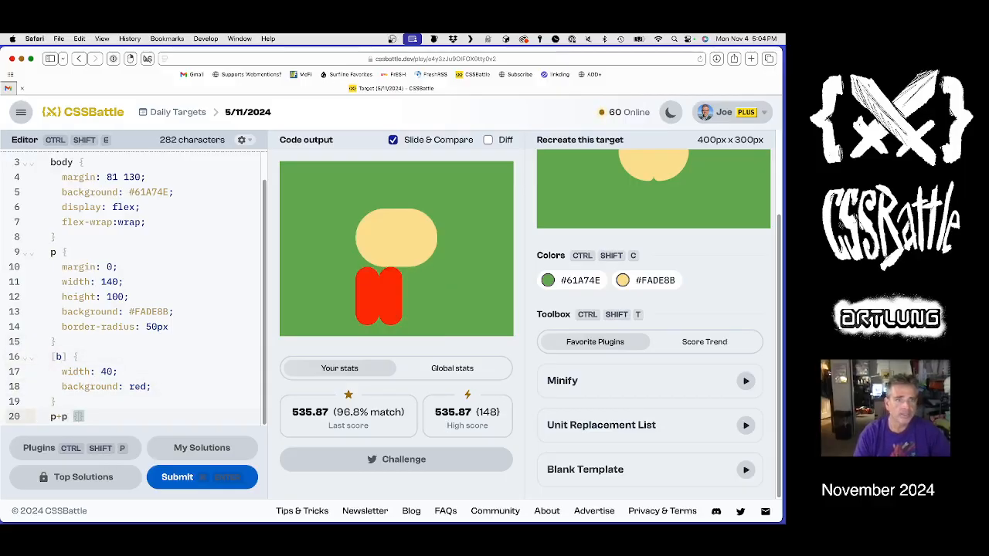
text(background:)
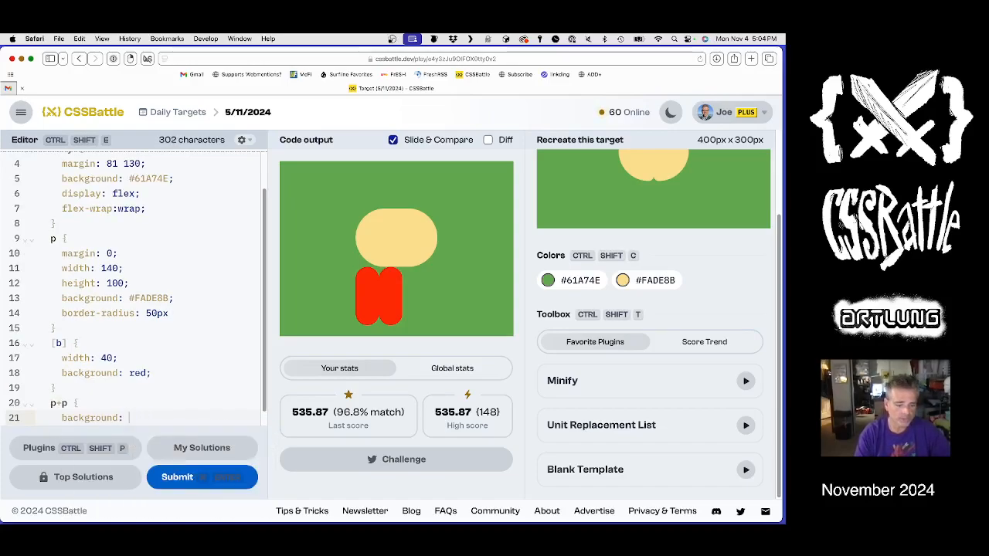
text(orange;)
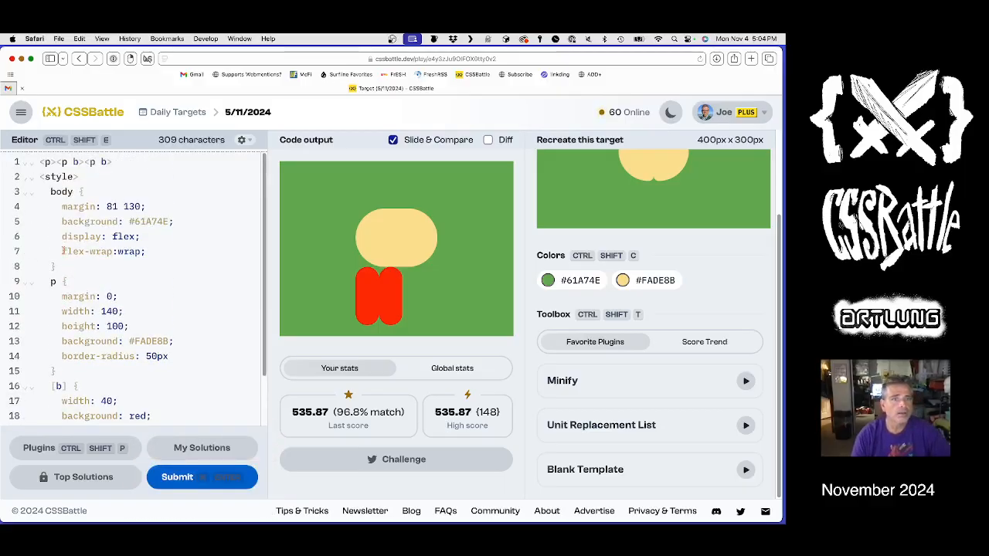
scroll(down, 3)
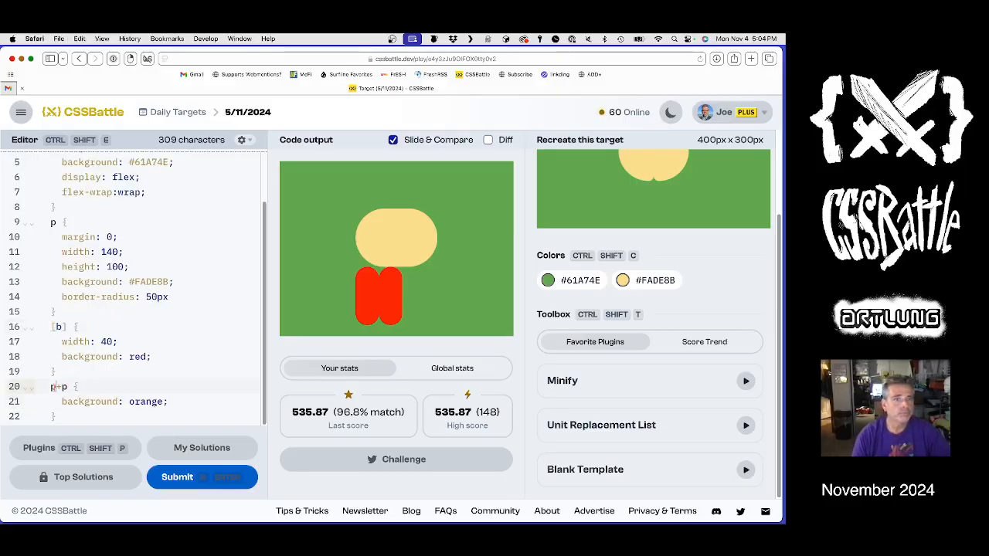
text([b]+)
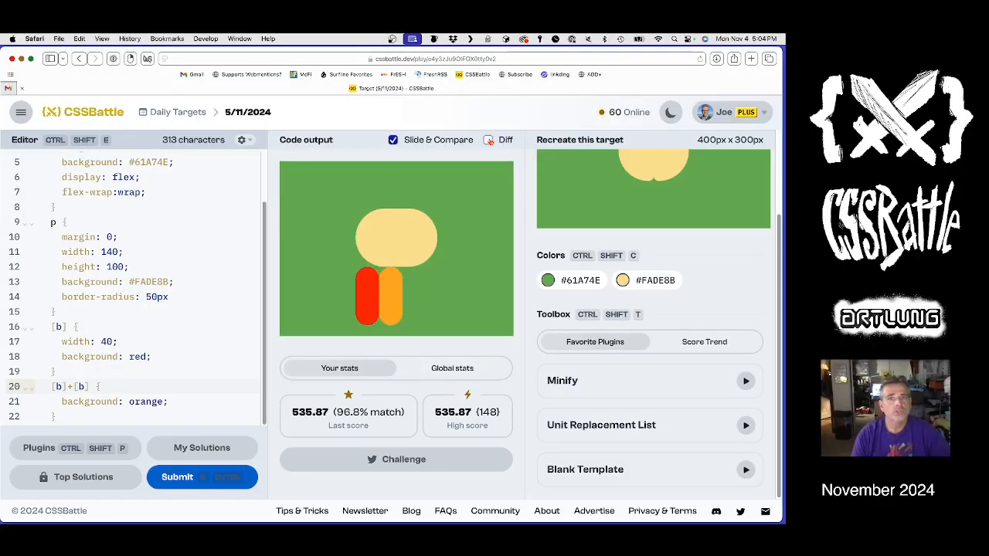
Widen the [b] bars to 70 and give [b]+[b] border-radius 0 0 10px 50px
click(488, 139)
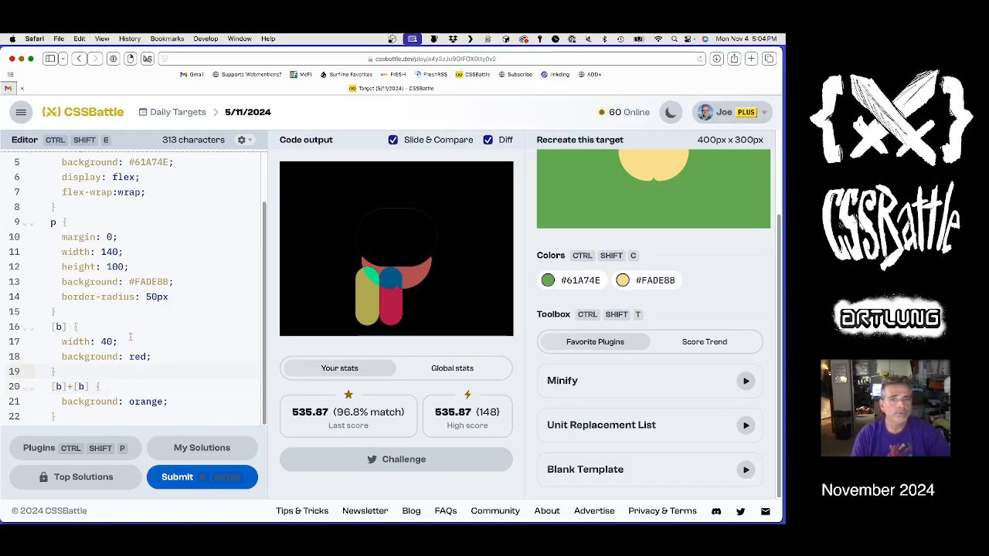
text(0)
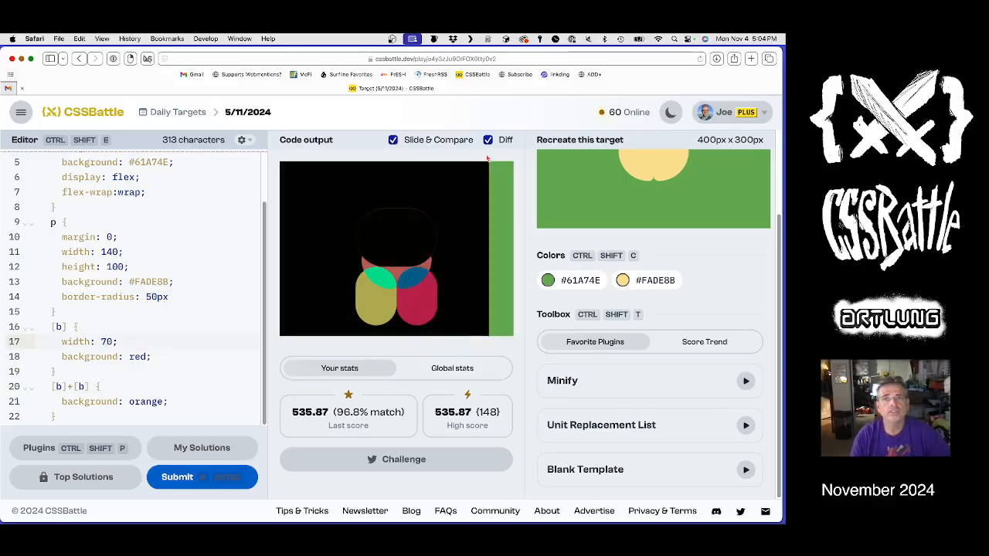
click(491, 139)
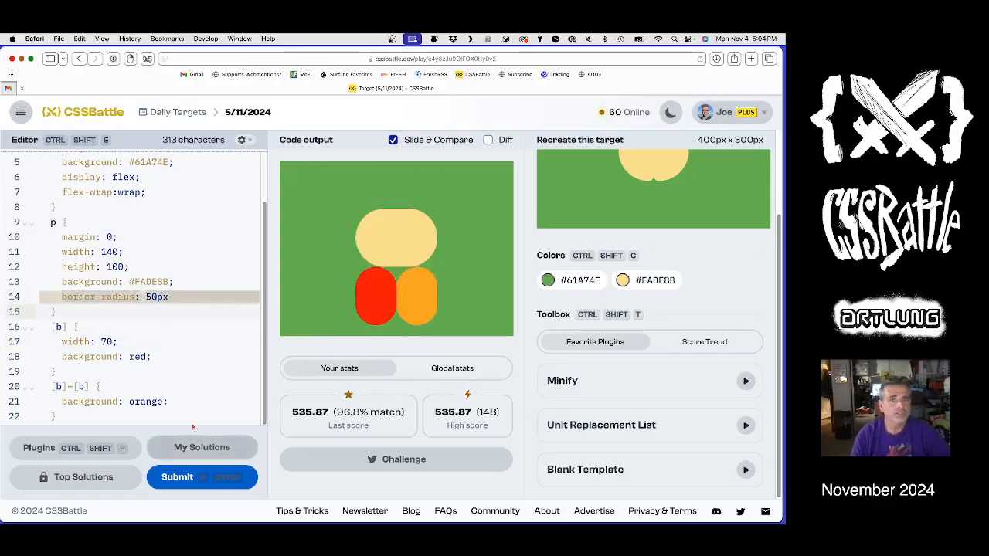
text(border-radius: 50px)
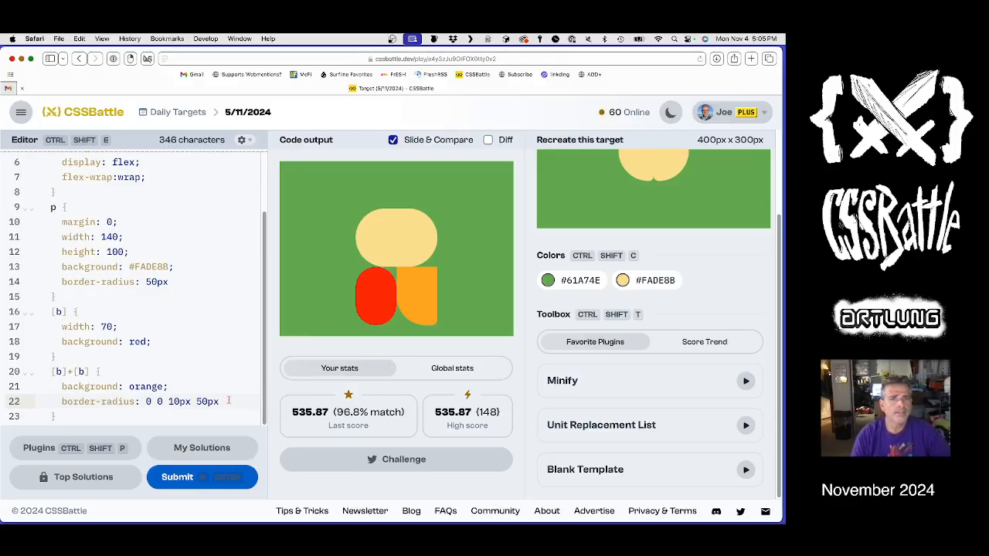
Move the 0 0 10px 50px radius from [b]+[b] into the shared [b] rule
key(Enter)
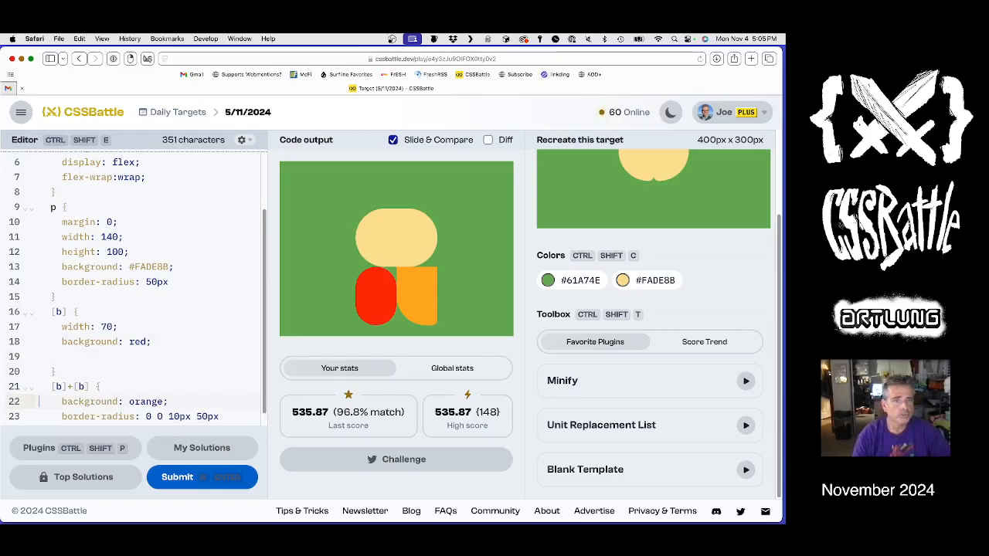
scroll(down, 3)
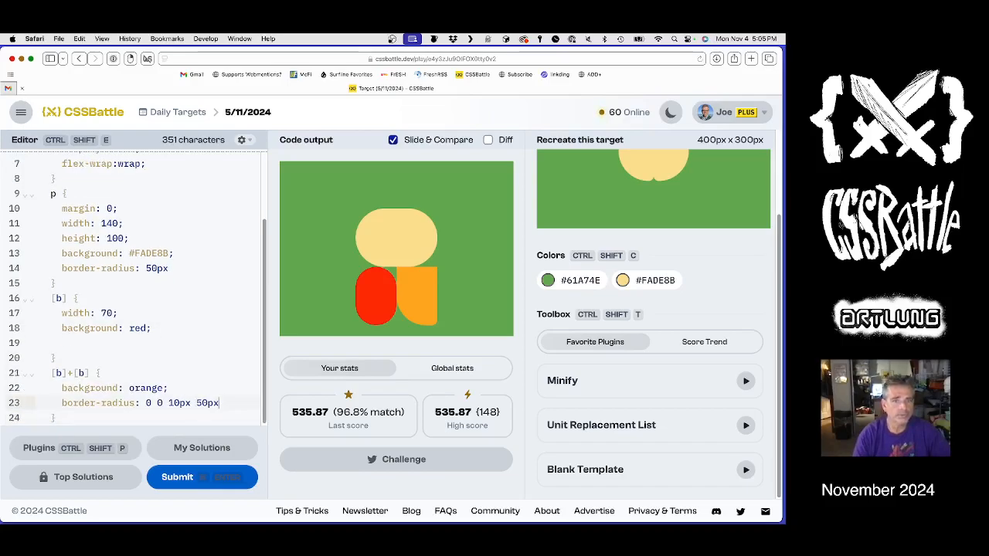
key(Enter)
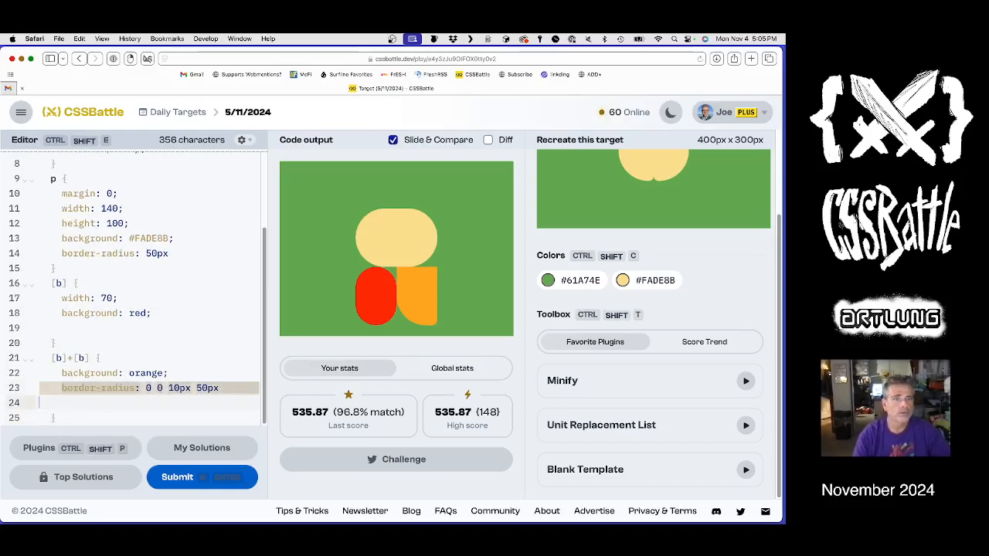
scroll(down, 3)
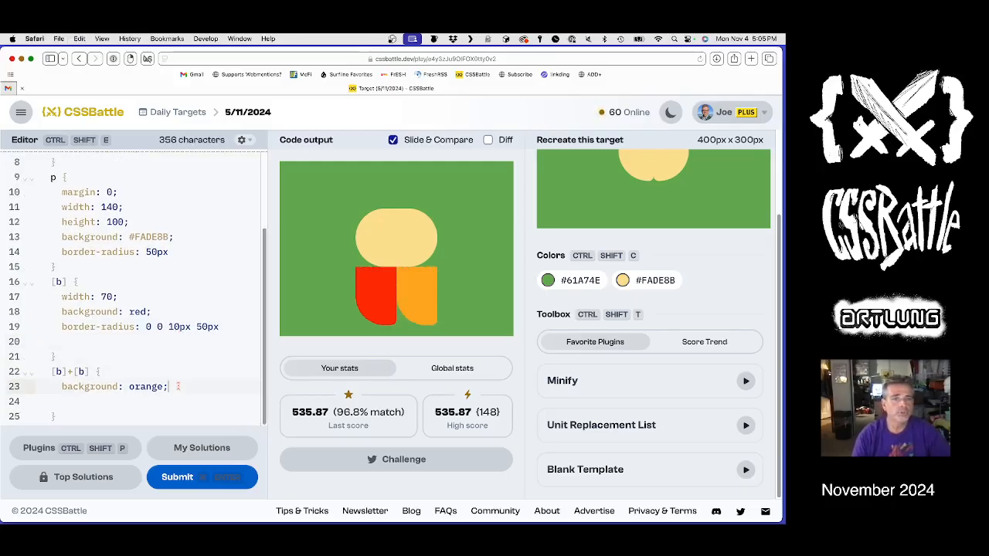
Mirror the orange half with transform:scaleX(-1) and check it against the target with Diff
text(transform:scale)
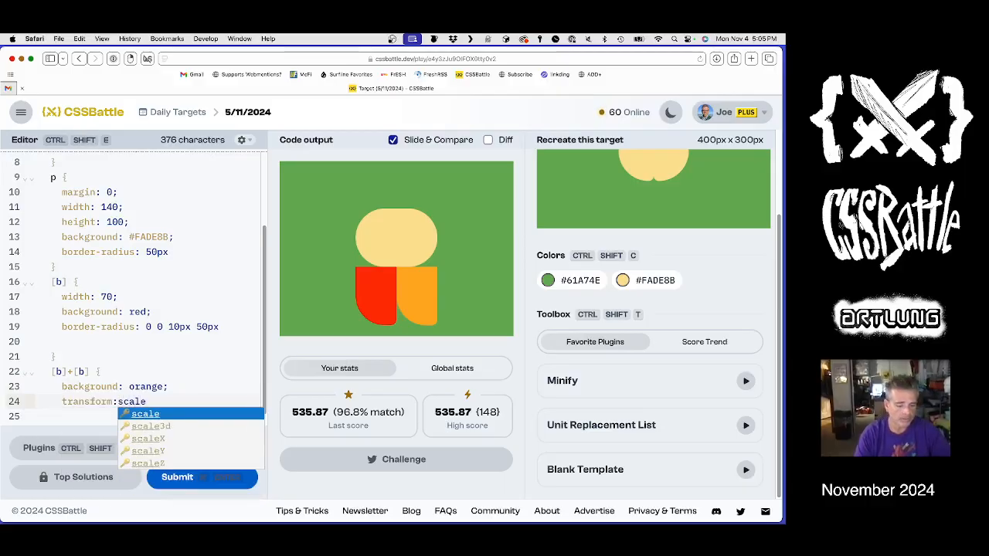
click(148, 439)
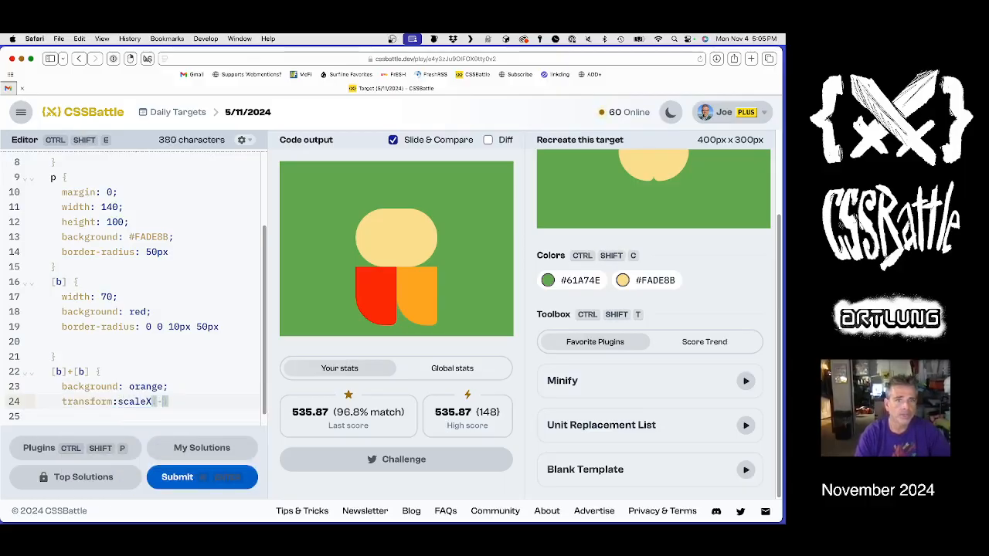
text(-1)
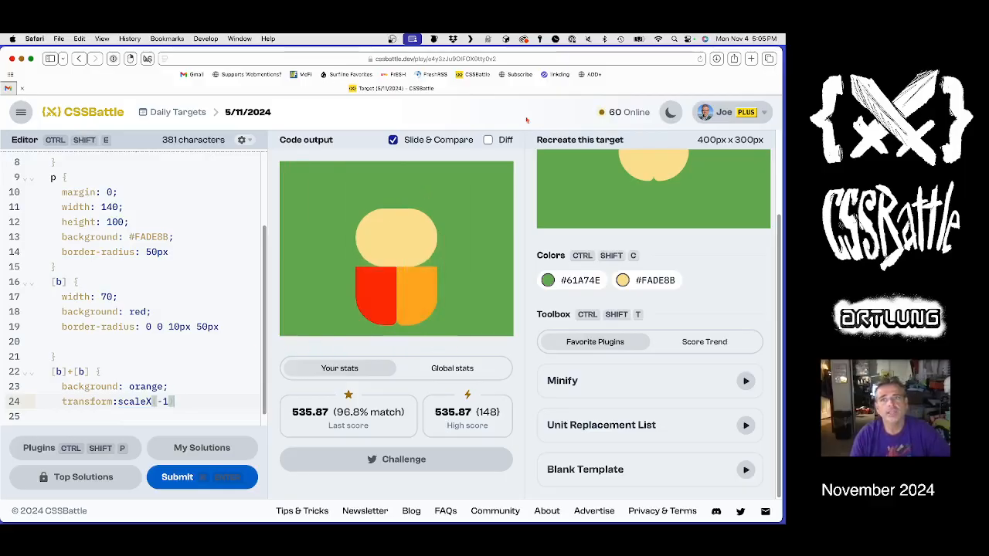
click(488, 139)
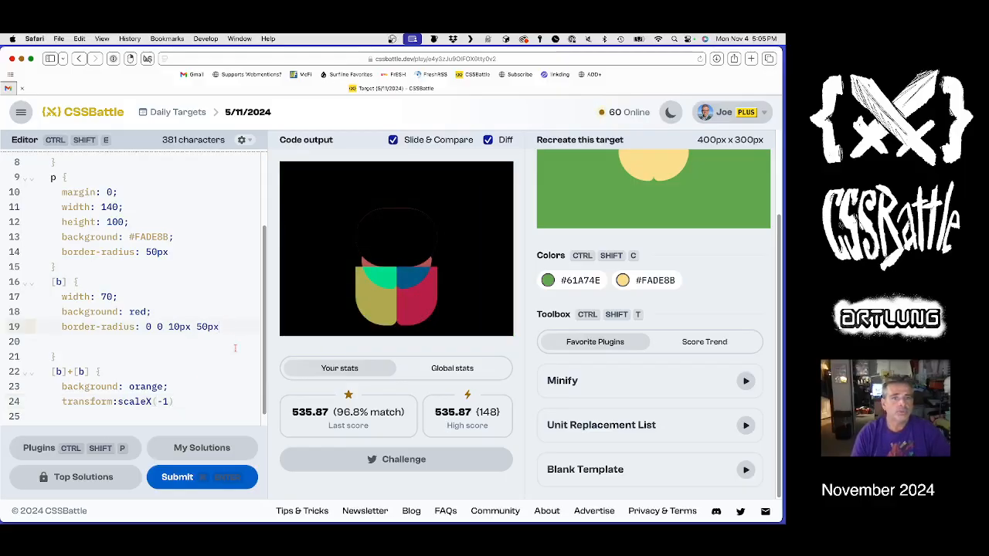
Give [b] height 60, margin-top -24px and radius 0 0 10px 100px, checking with Diff
text(;)
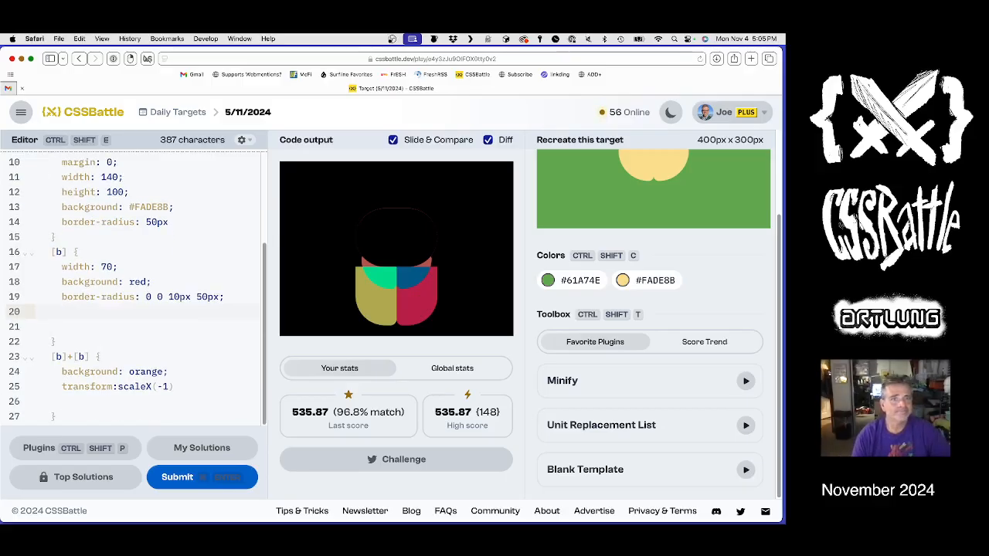
text(margin-top:)
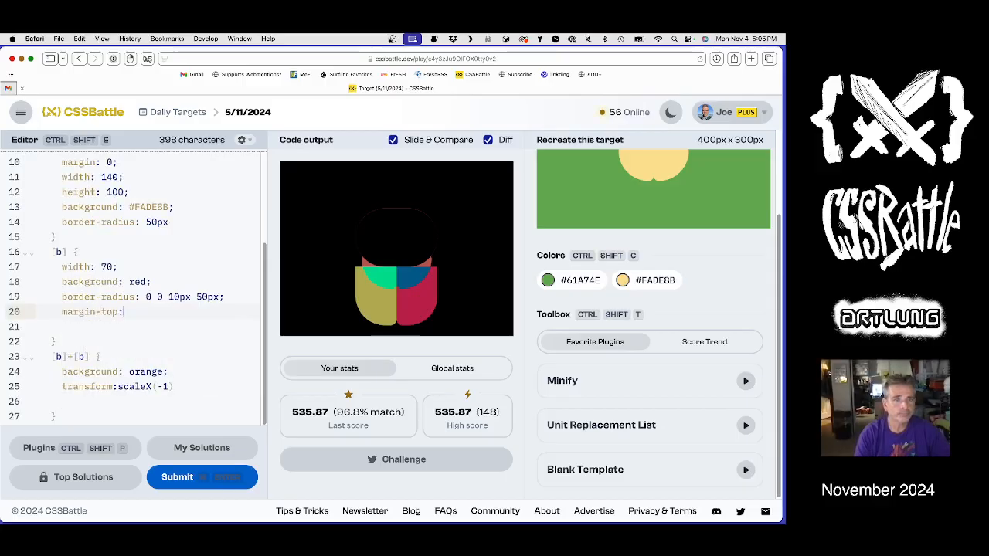
text(-40)
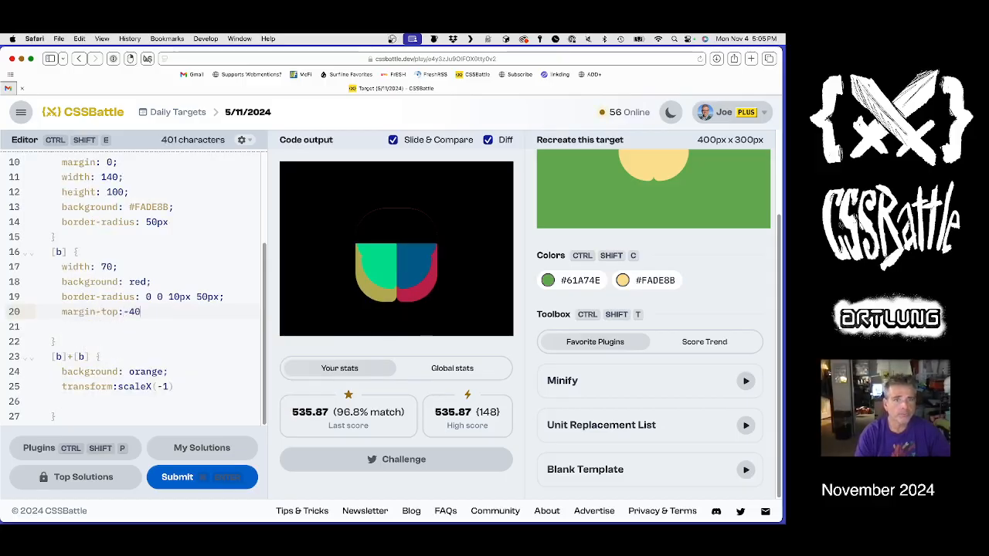
text(px;)
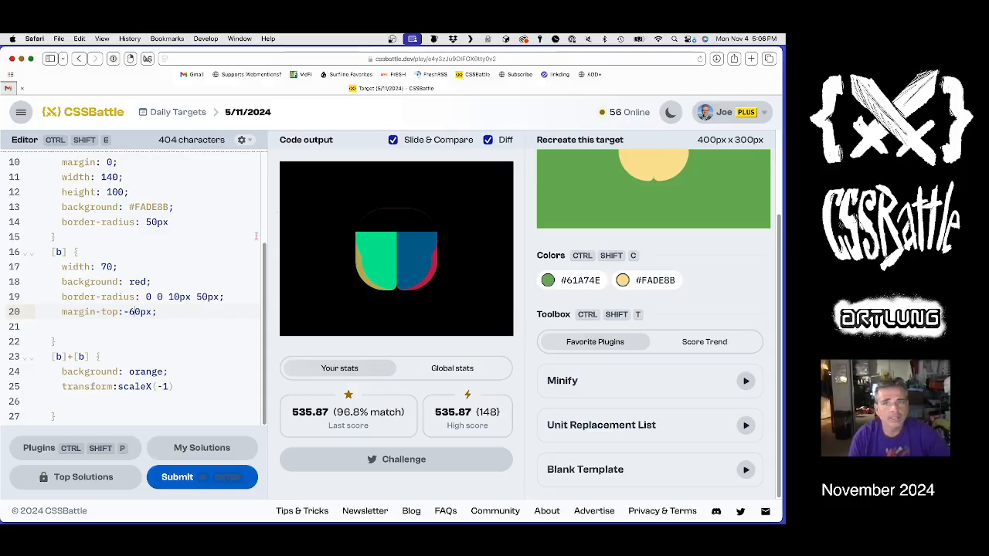
click(488, 139)
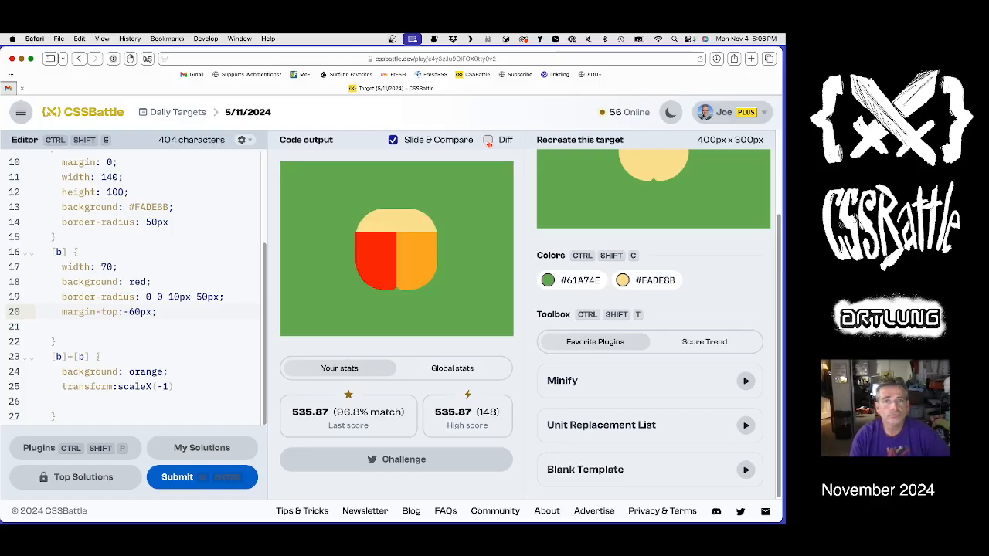
click(488, 139)
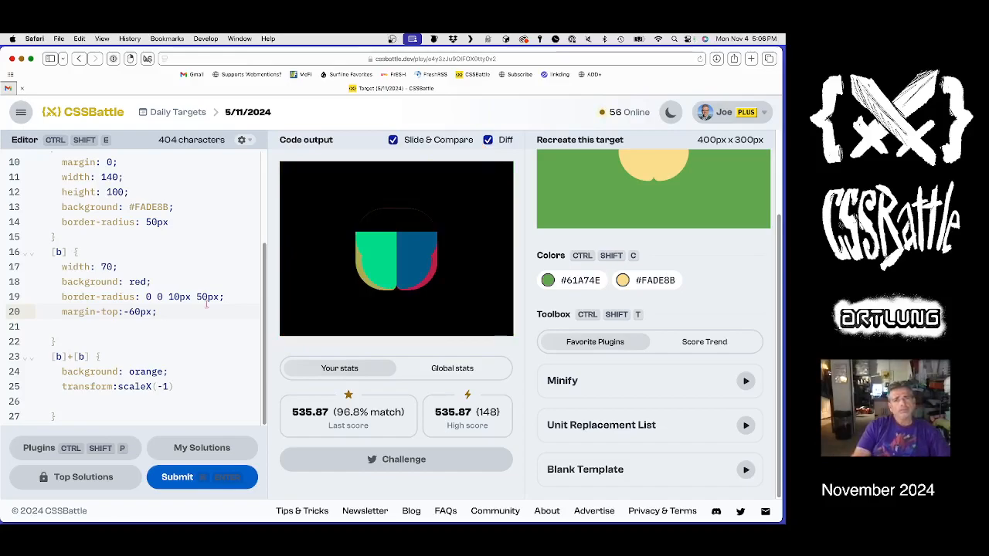
mouse_move(173, 333)
text(10)
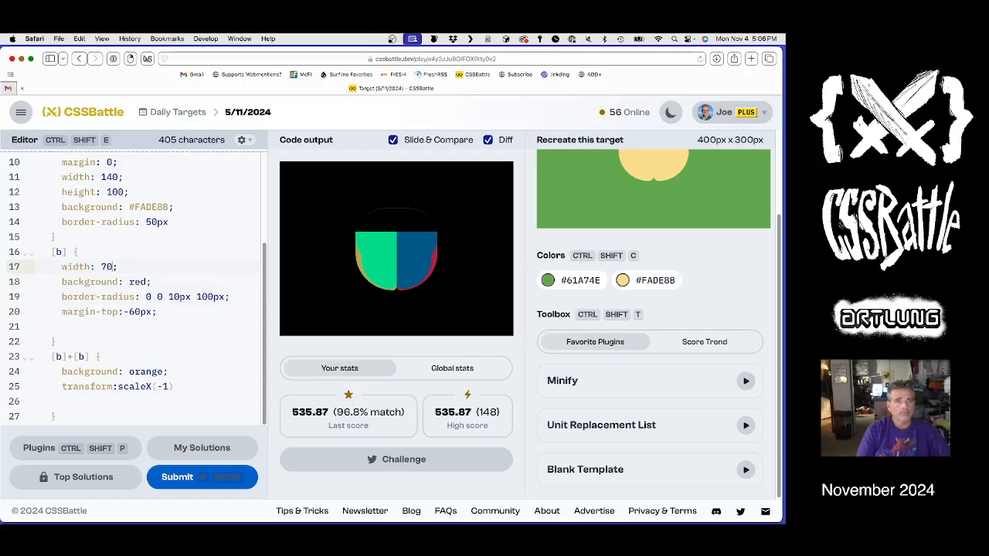
text(height: 60;)
click(160, 312)
text(24)
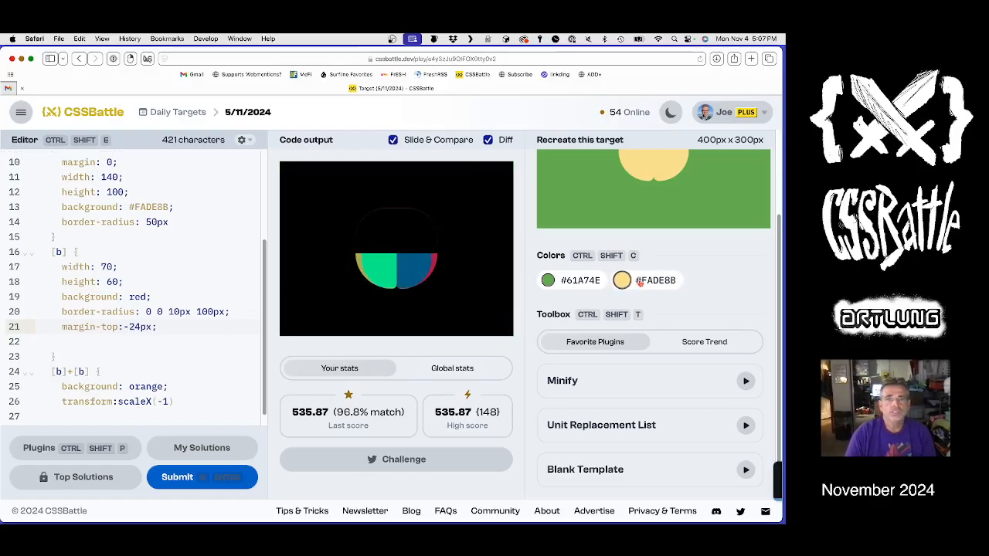
Colour both [b] halves yellow #FADE8B and set their width to 60
click(621, 280)
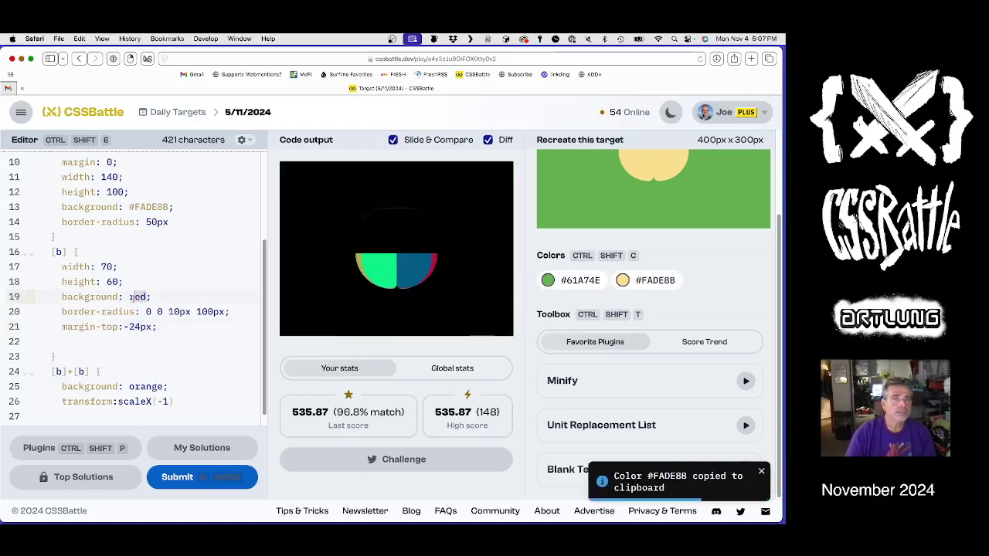
text(#FADE8B)
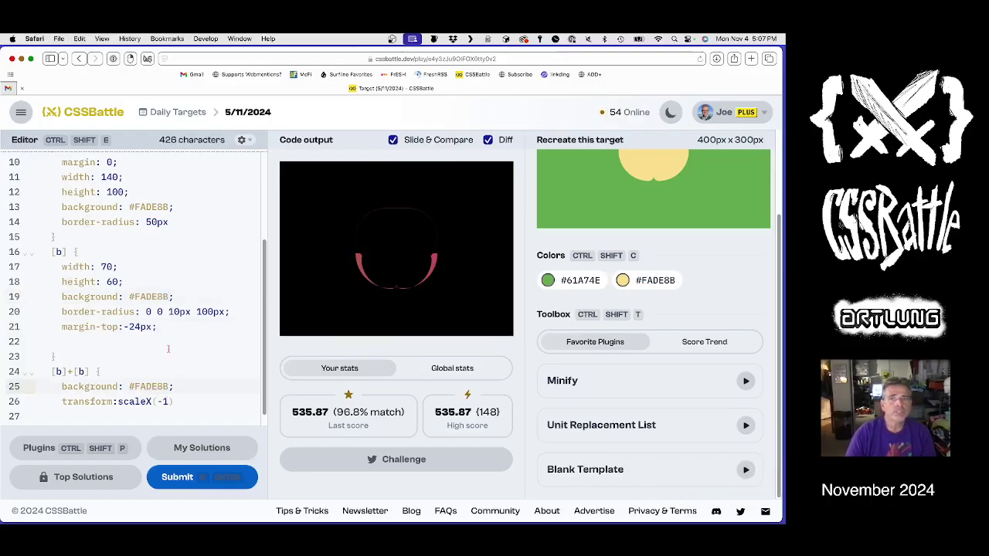
click(489, 139)
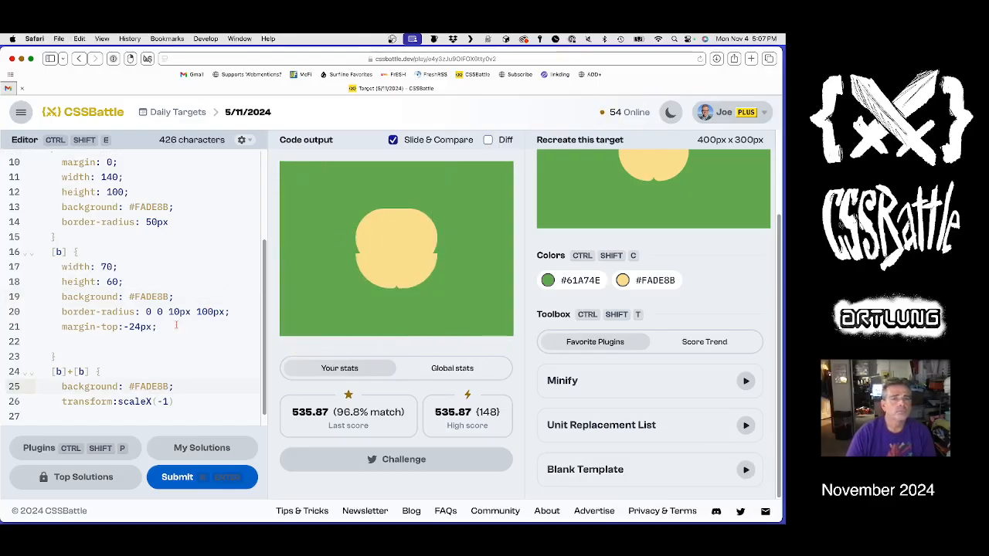
scroll(down, 3)
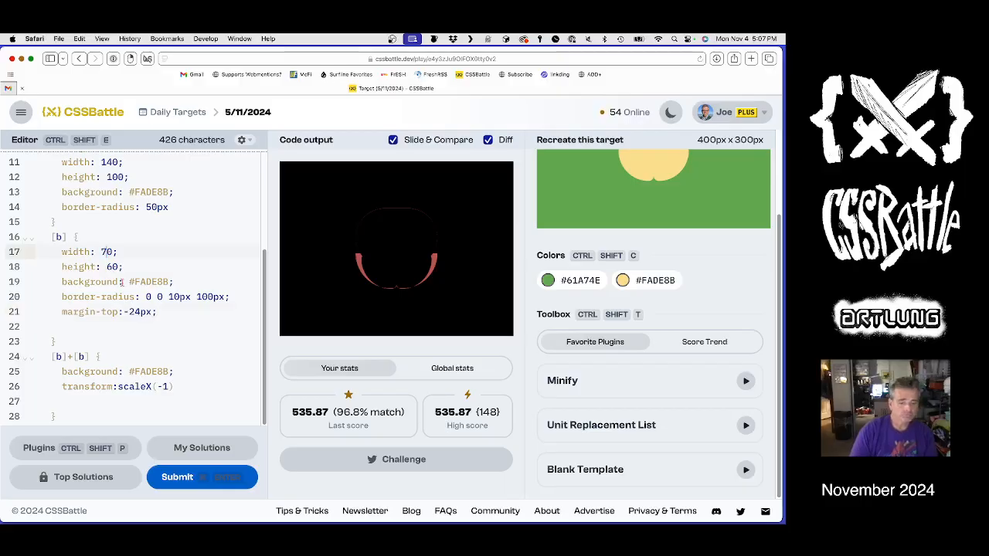
text(60)
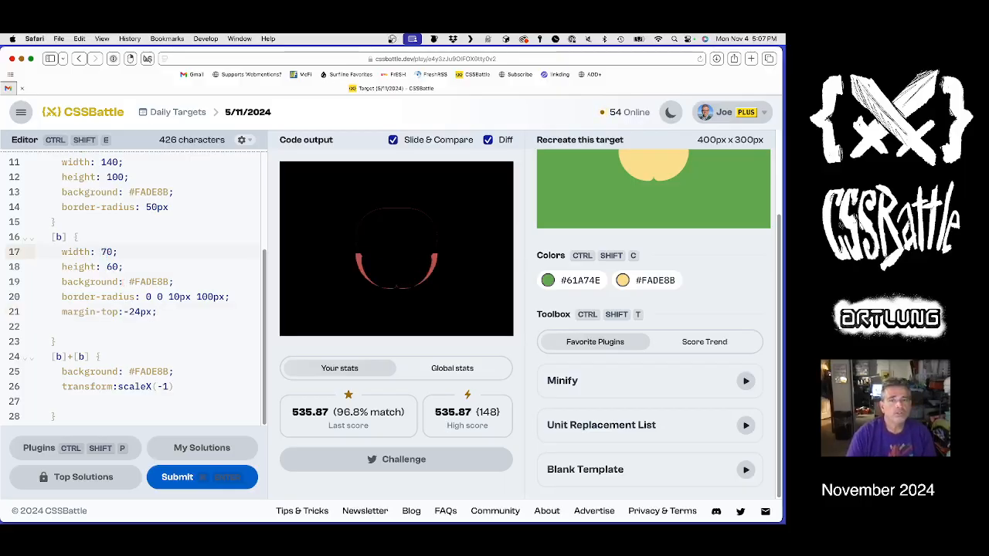
Enlarge the halves' rounding to 0 0 10px 200px with -23px margin and centre the body content with justify-content
click(488, 139)
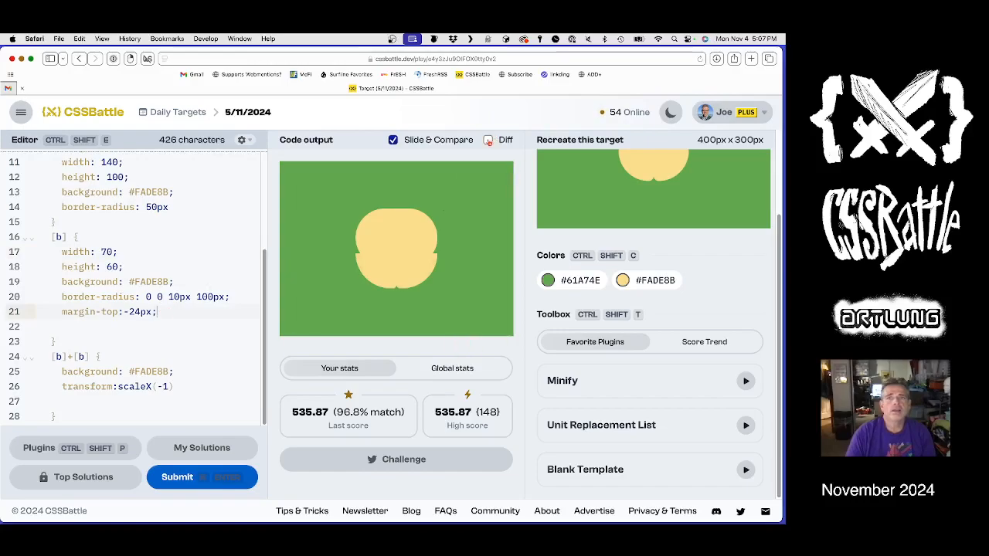
click(486, 139)
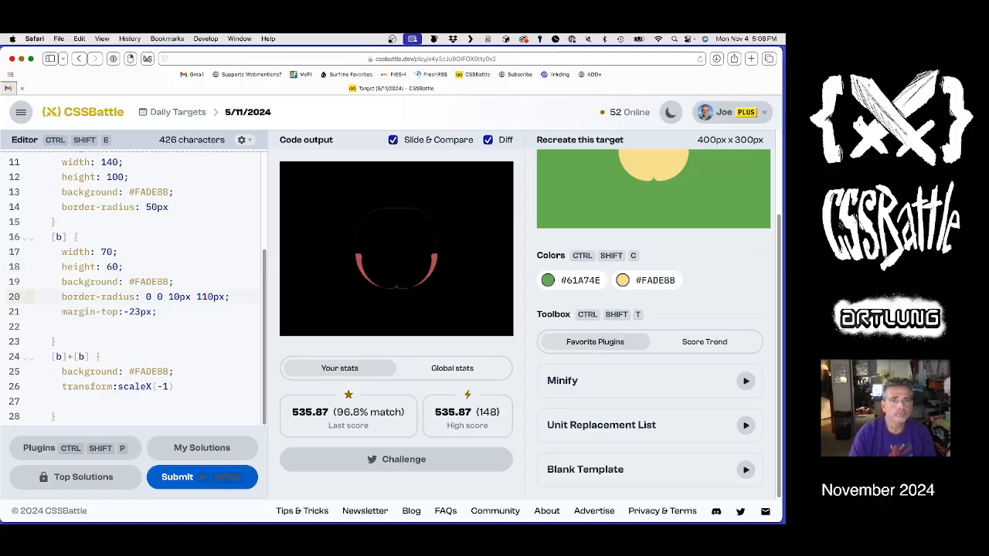
text(200px)
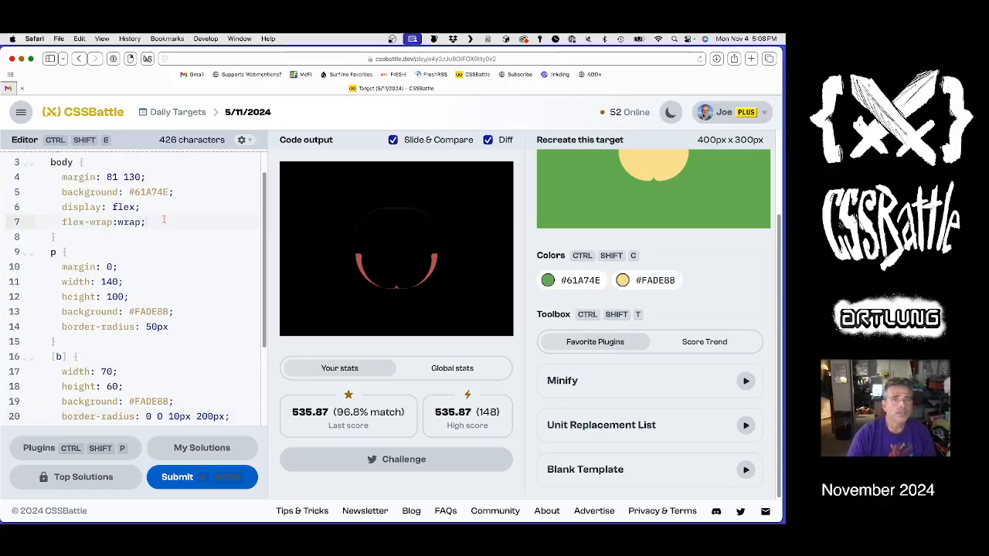
text(justify-content: center;)
click(136, 372)
text(6)
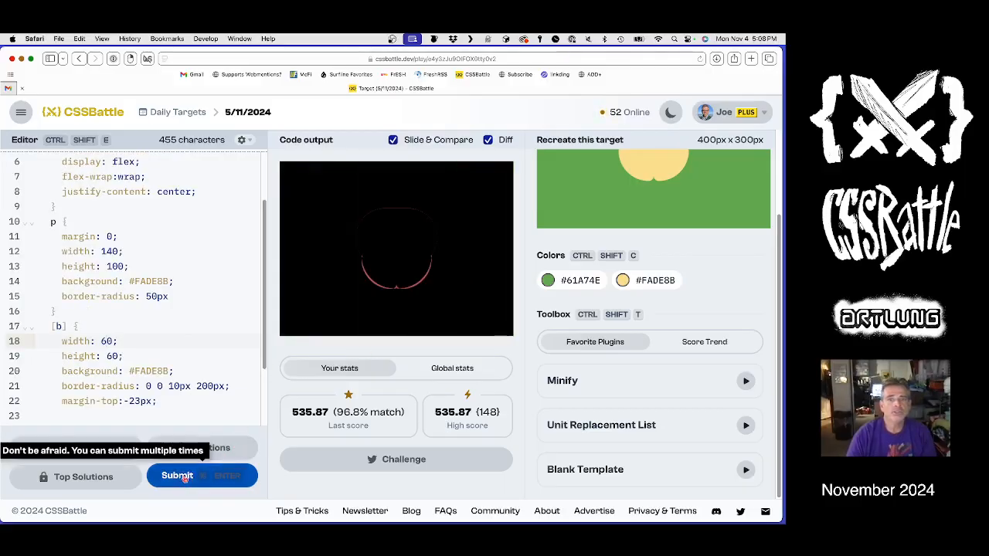
Submit for a 595.29 high score, then set the halves' height to 70
click(182, 476)
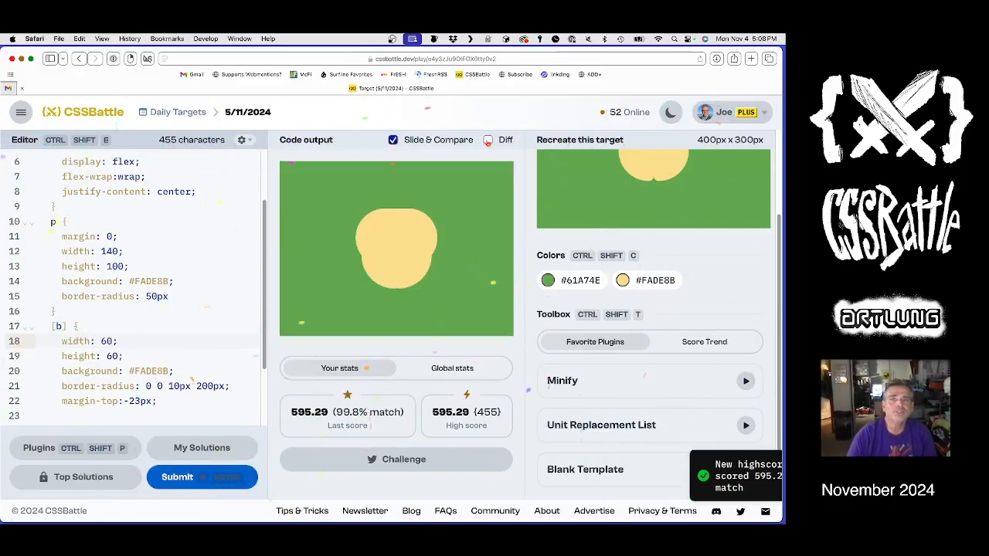
click(488, 139)
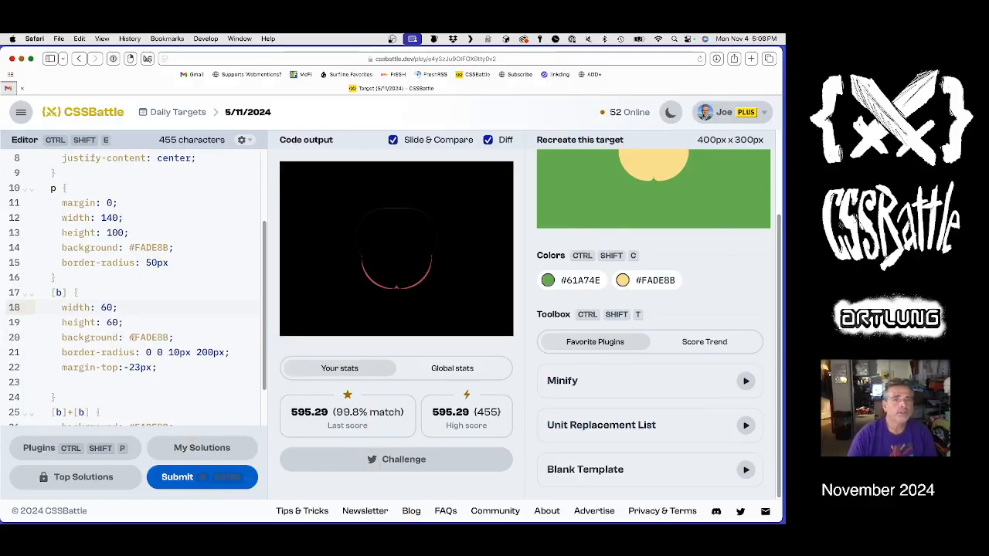
scroll(down, 3)
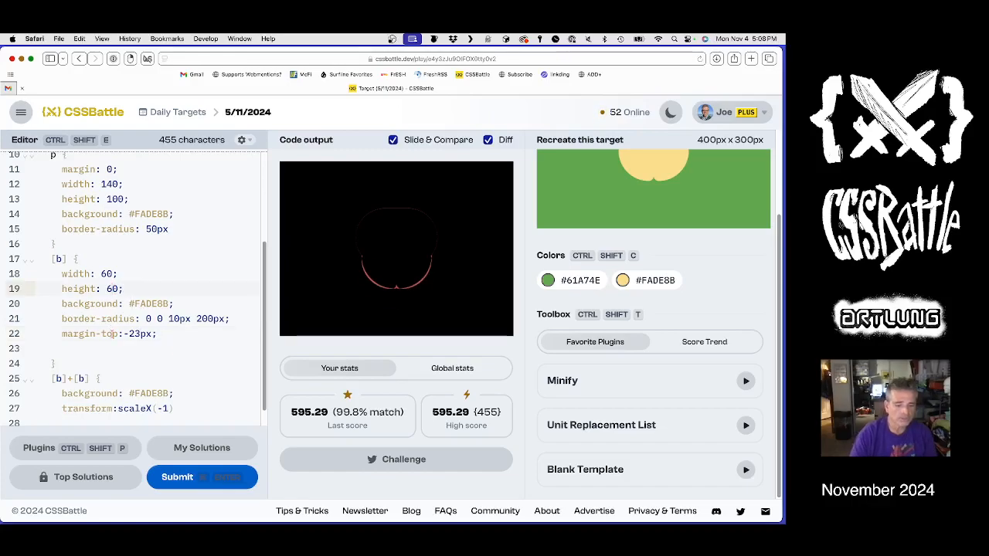
text(70)
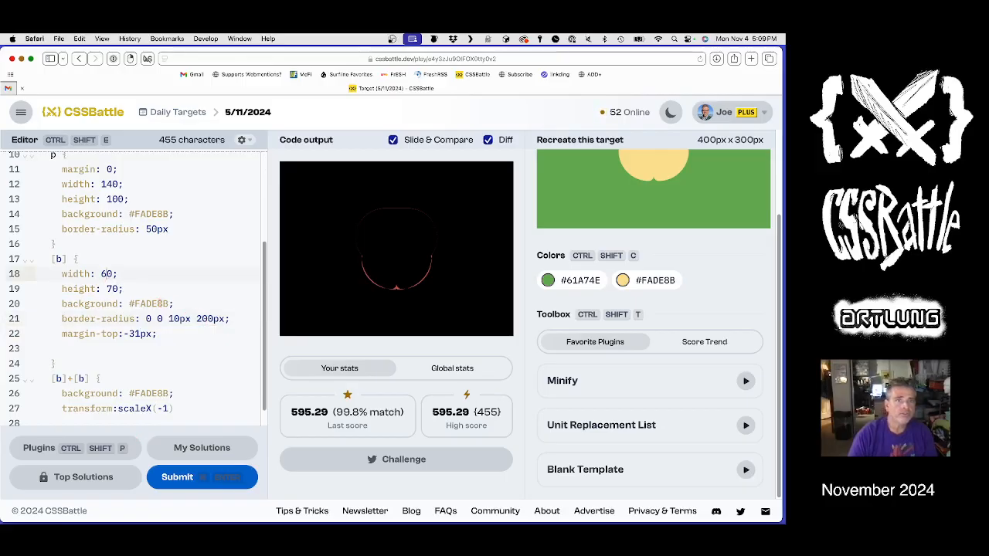
Adjust the halves to width 59, border-radius 0 0 20px 200px and margin-top -32px
click(105, 273)
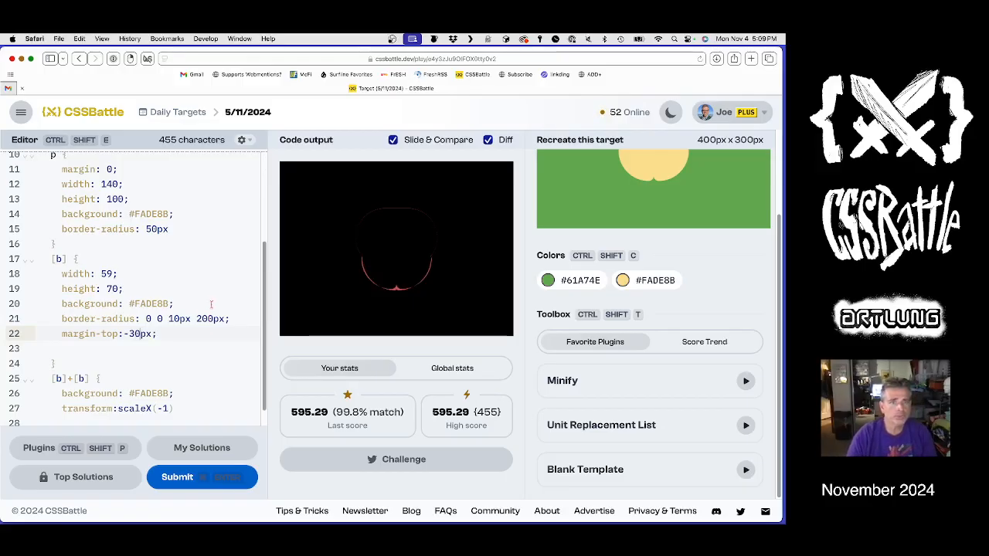
mouse_move(231, 394)
text(5)
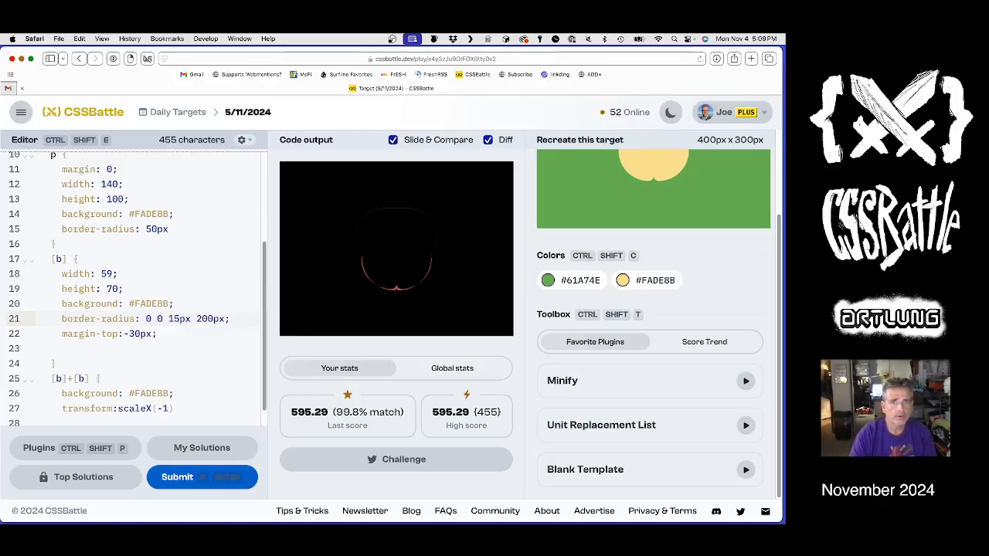
text(px)
click(154, 334)
text(2)
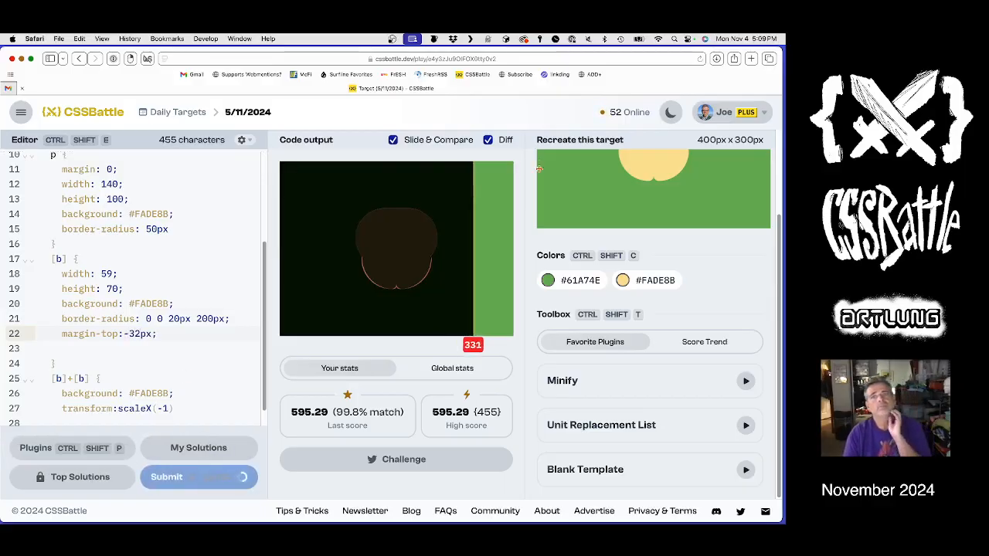
Resubmit the solution, raising the high score to 597.29 at 99.8% match
click(489, 139)
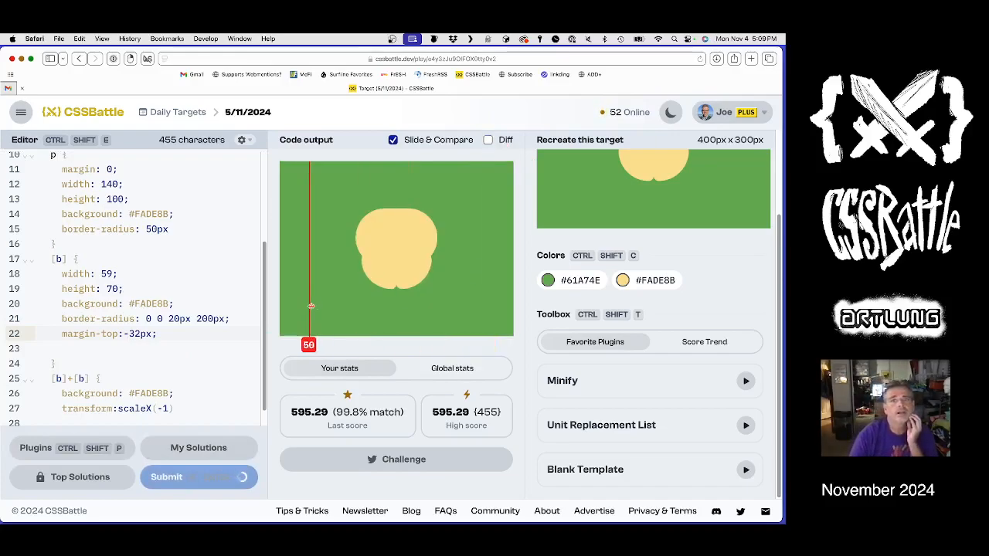
drag(309, 306, 290, 319)
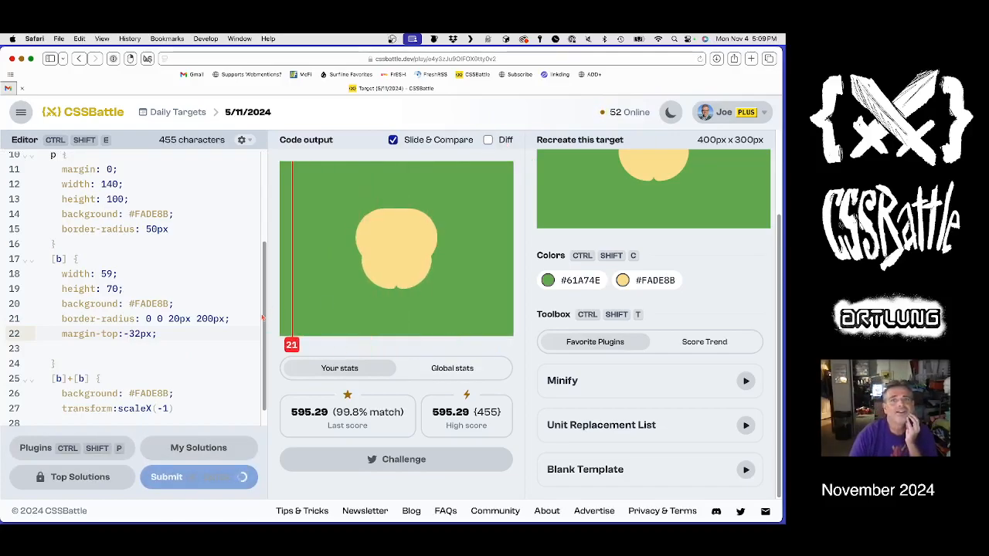
click(198, 476)
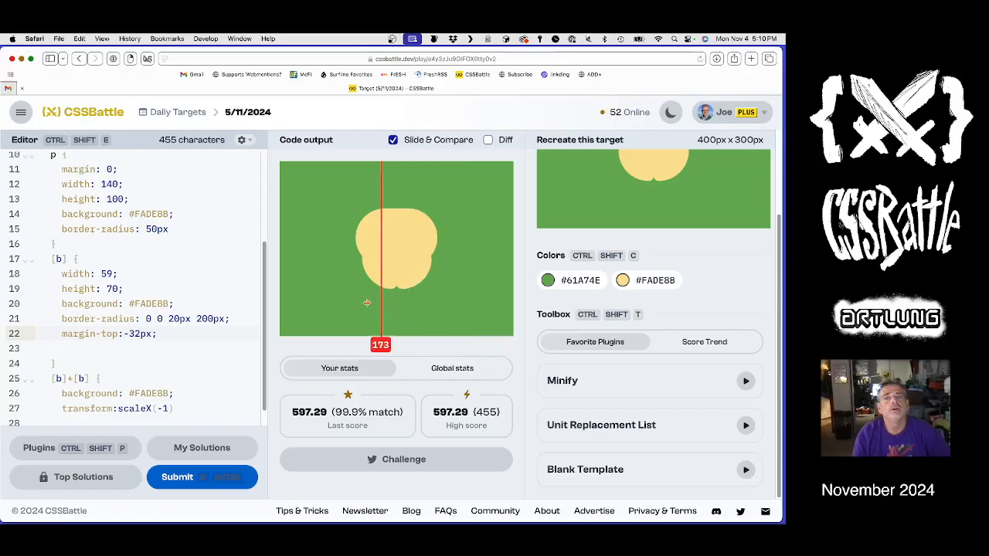
Rework the halves' bottom-right corner radius from 20px through 10px to 40px, checking the diff
click(488, 139)
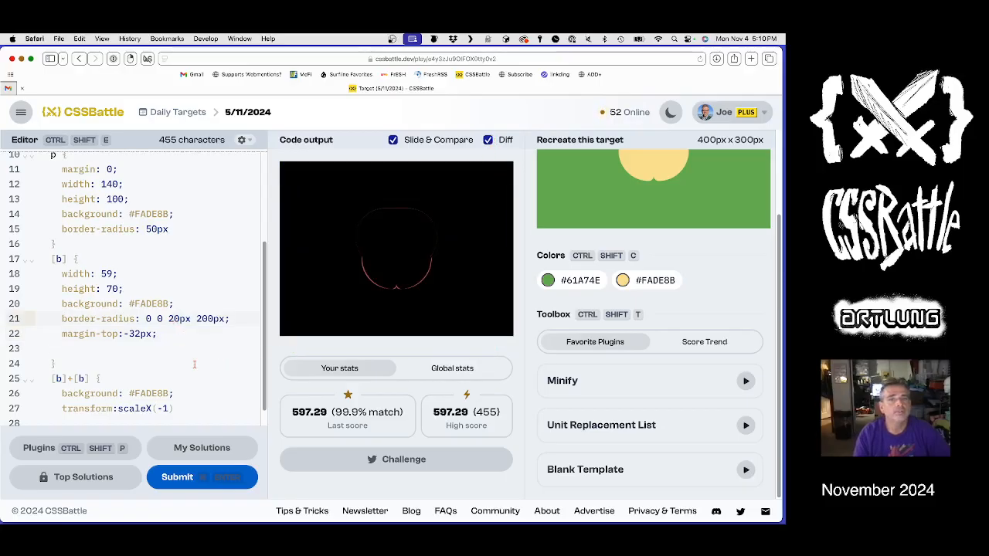
text(10px)
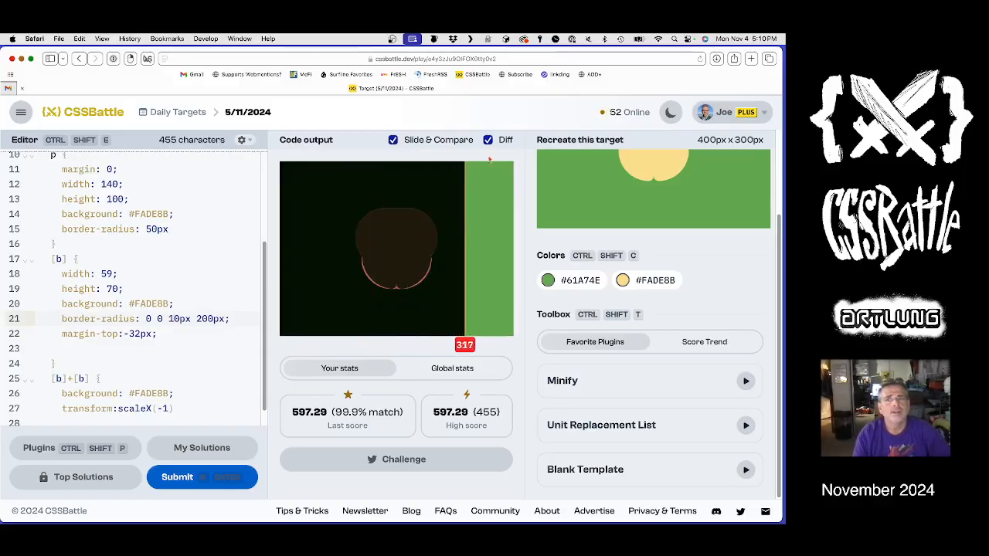
click(488, 139)
text(4)
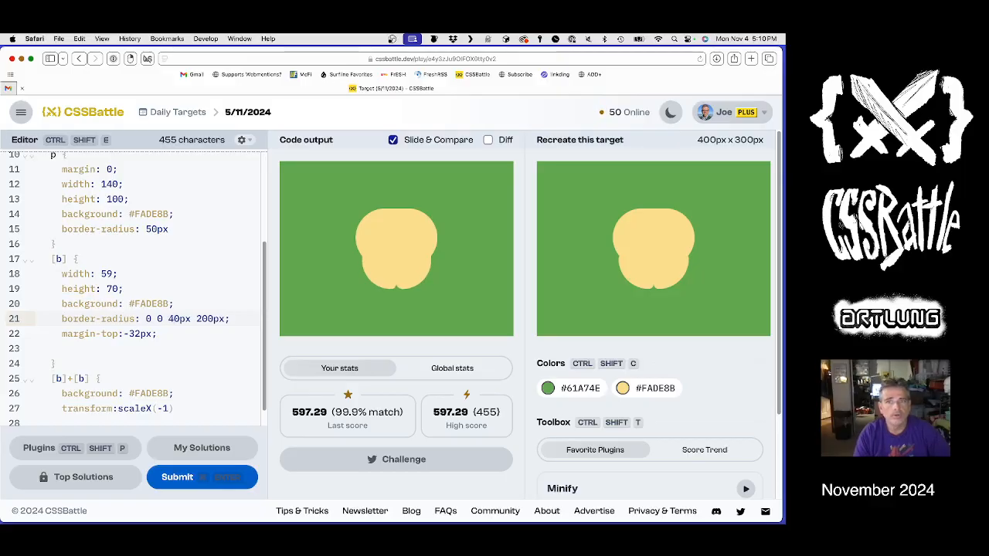
Set the halves' border-radius to 10px 20px 35px 200px and compare against the target with Diff
text(35px)
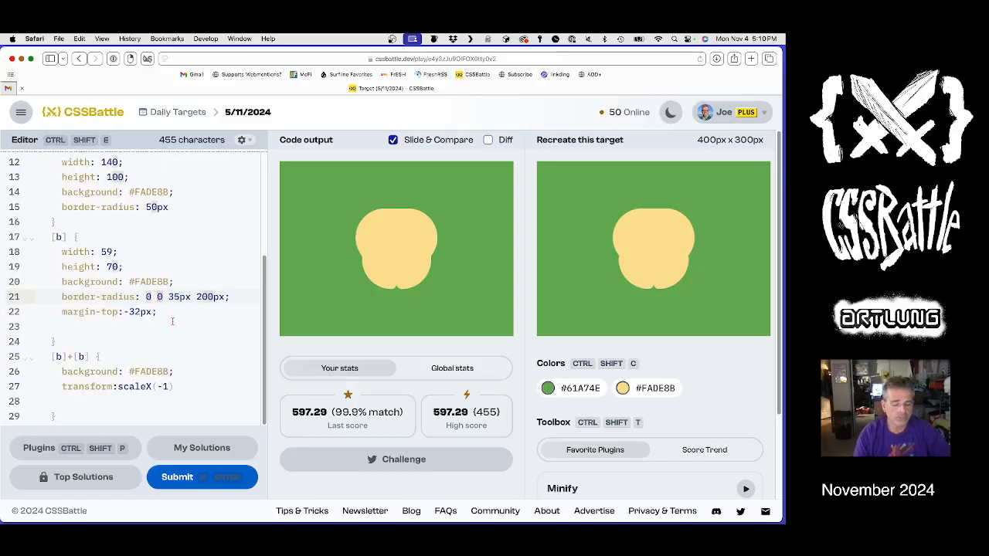
text(10px)
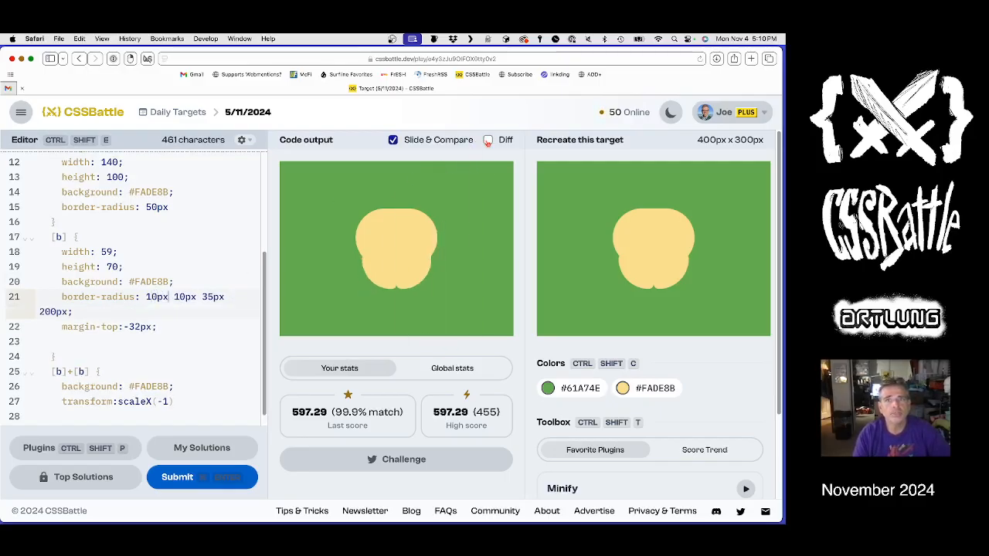
click(488, 139)
text(2)
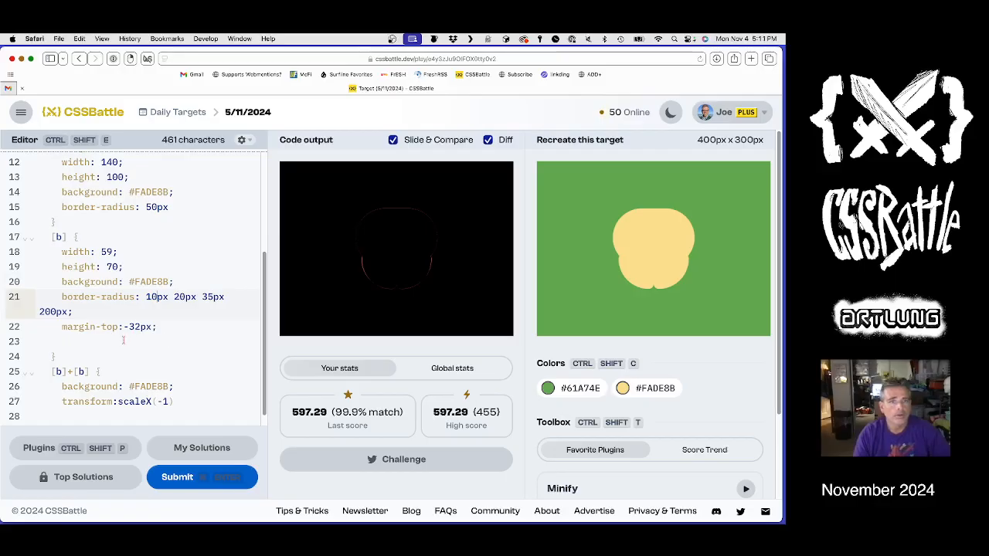
mouse_move(184, 484)
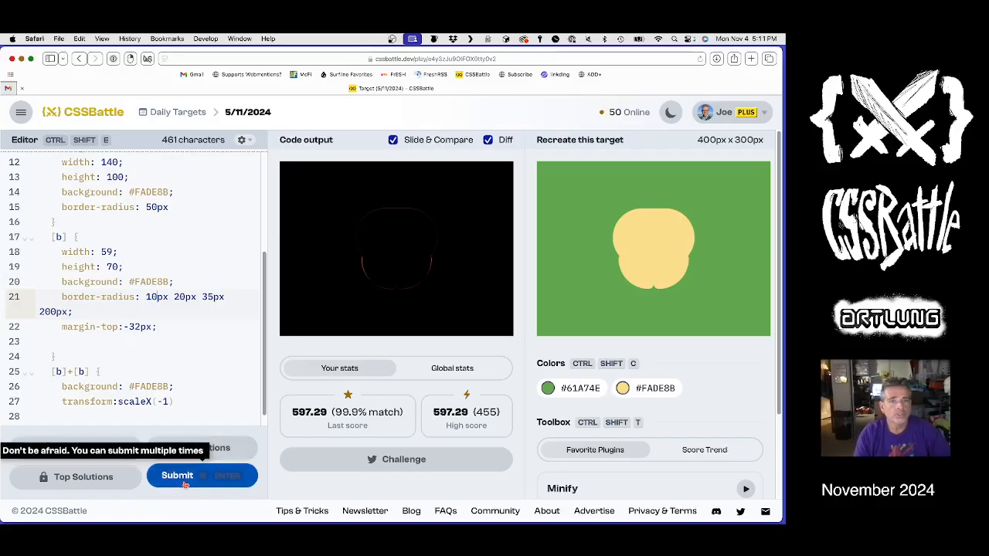
Widen the halves from 59 to 60px and resubmit for a 100% match scoring 604.94
click(186, 475)
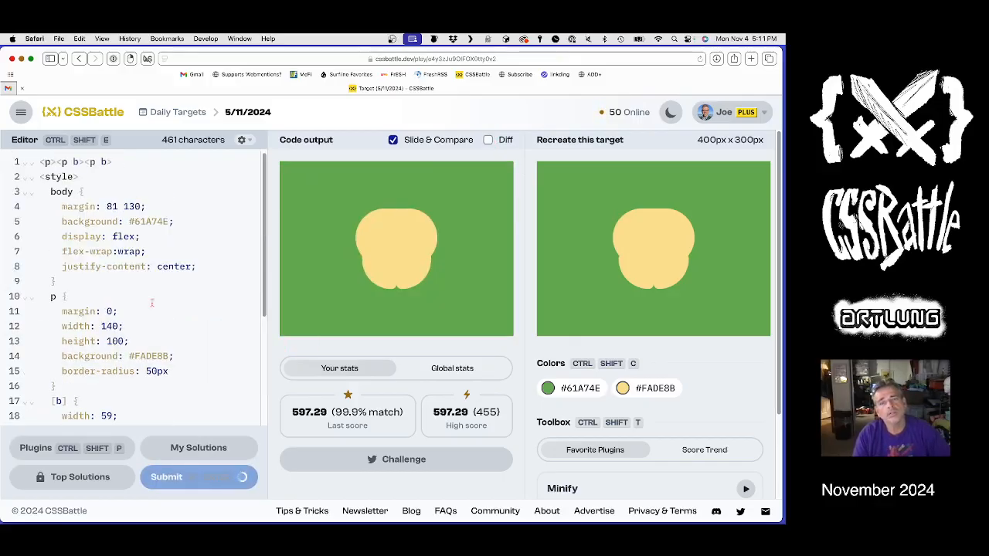
click(176, 478)
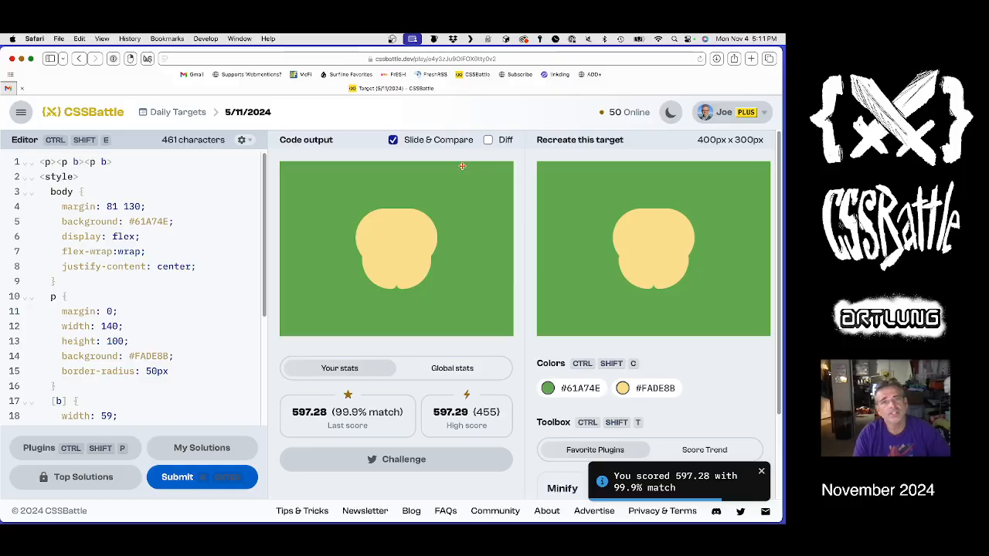
click(488, 139)
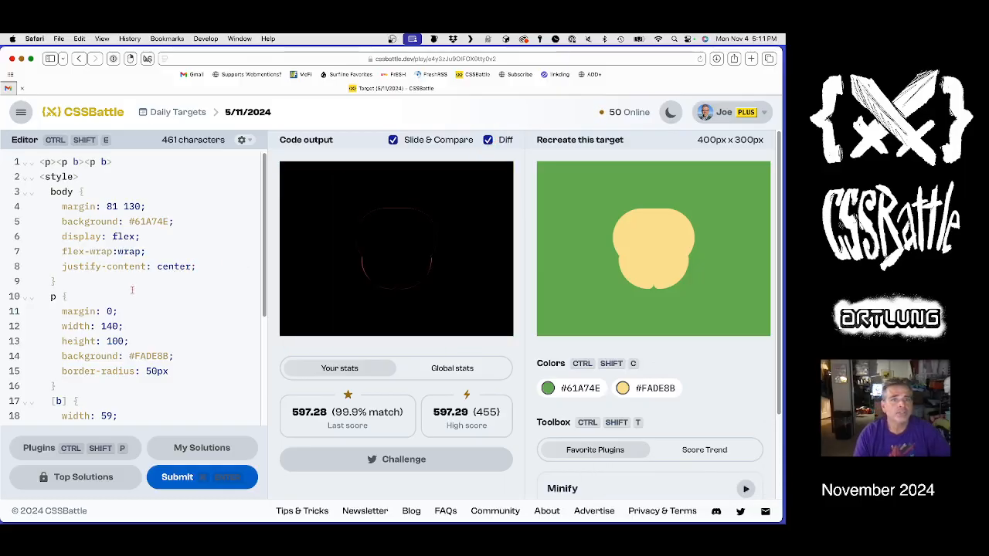
scroll(down, 3)
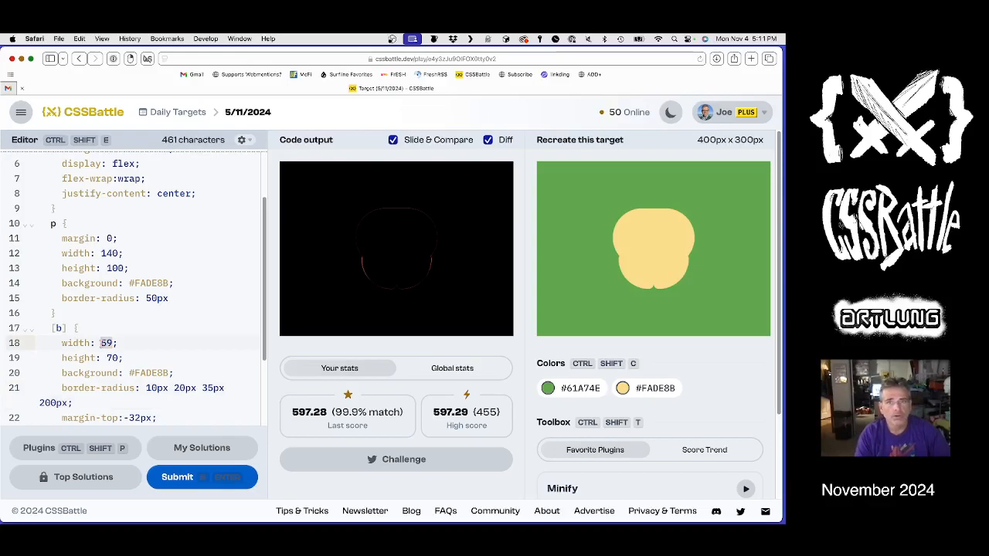
text(60)
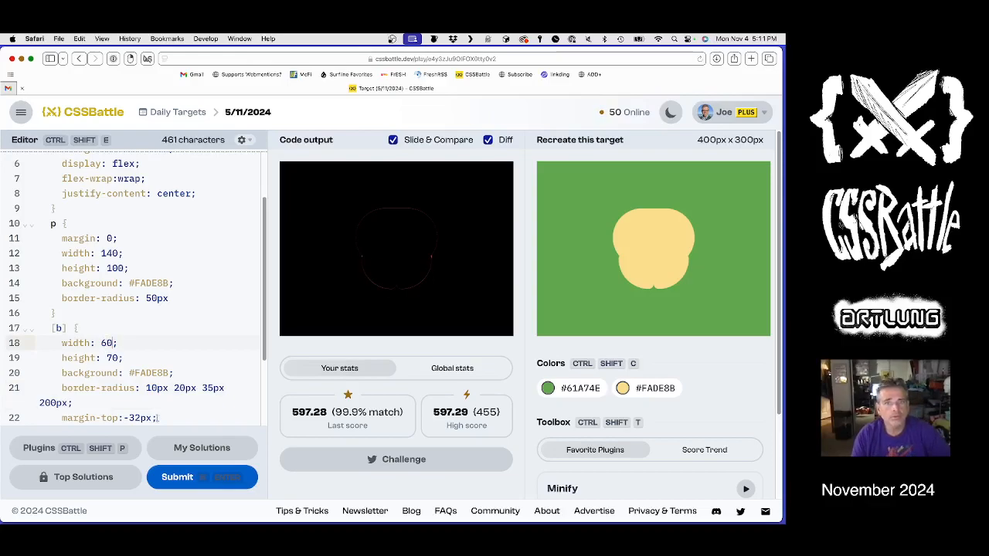
click(176, 477)
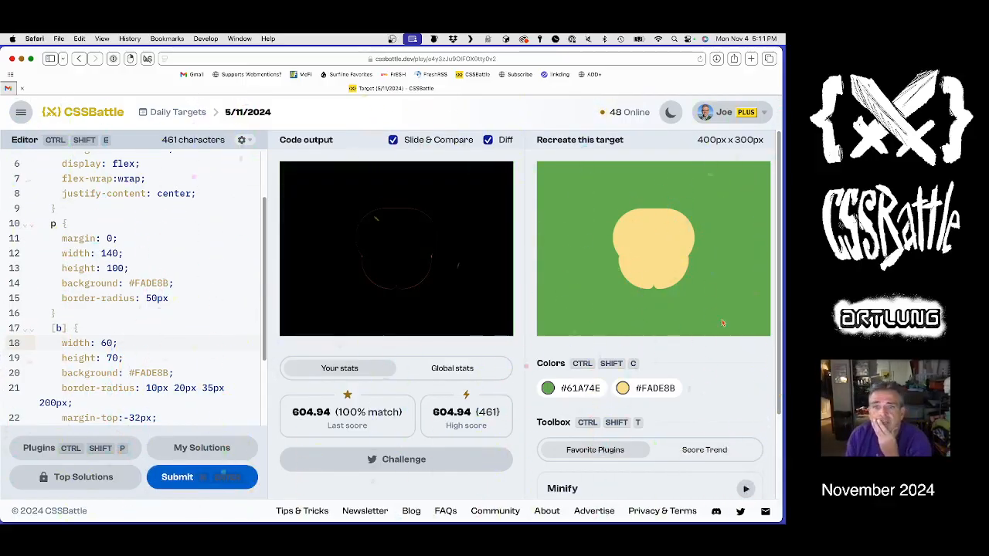
mouse_move(714, 331)
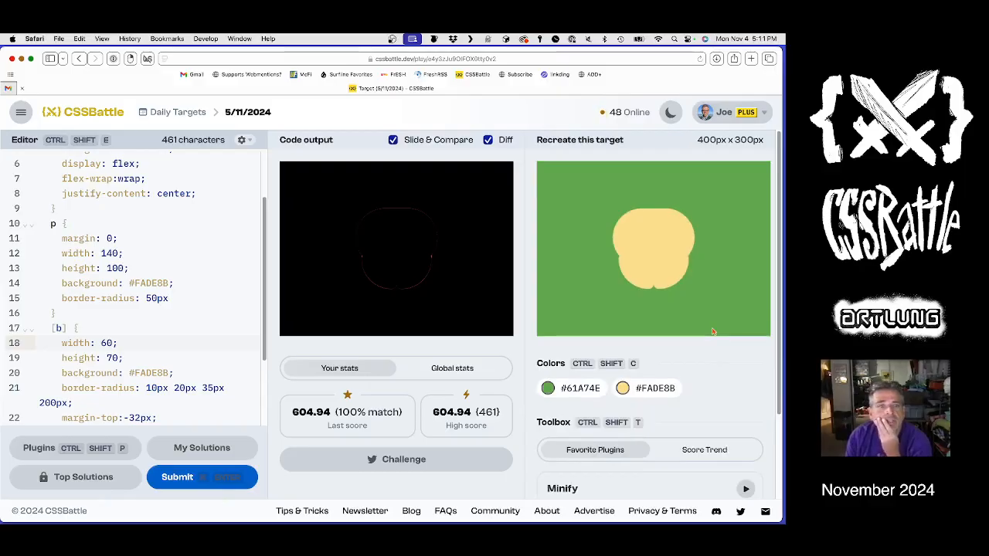
scroll(down, 3)
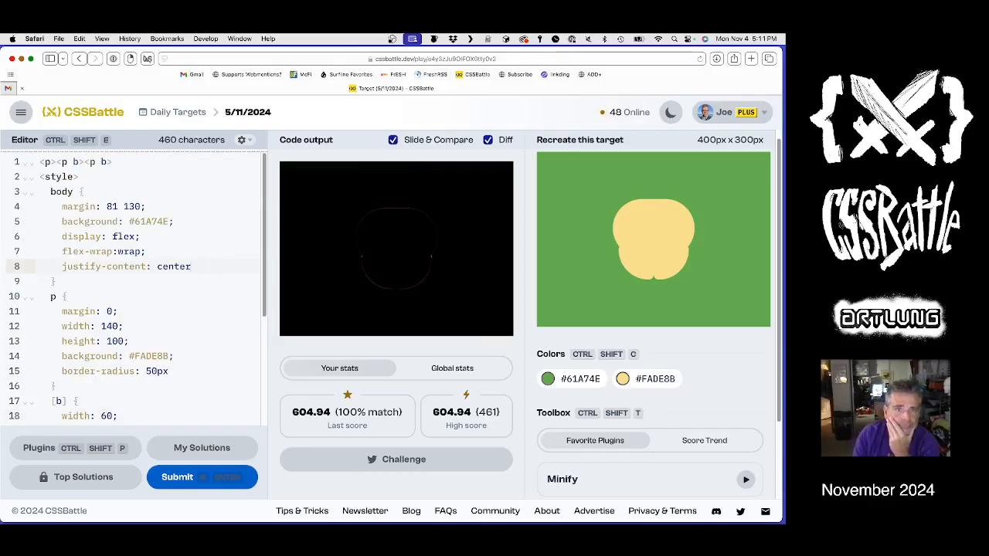
Run the Minify and Unit Replacement plugins to reach 318 characters and resubmit for a 619.31 high score
scroll(down, 3)
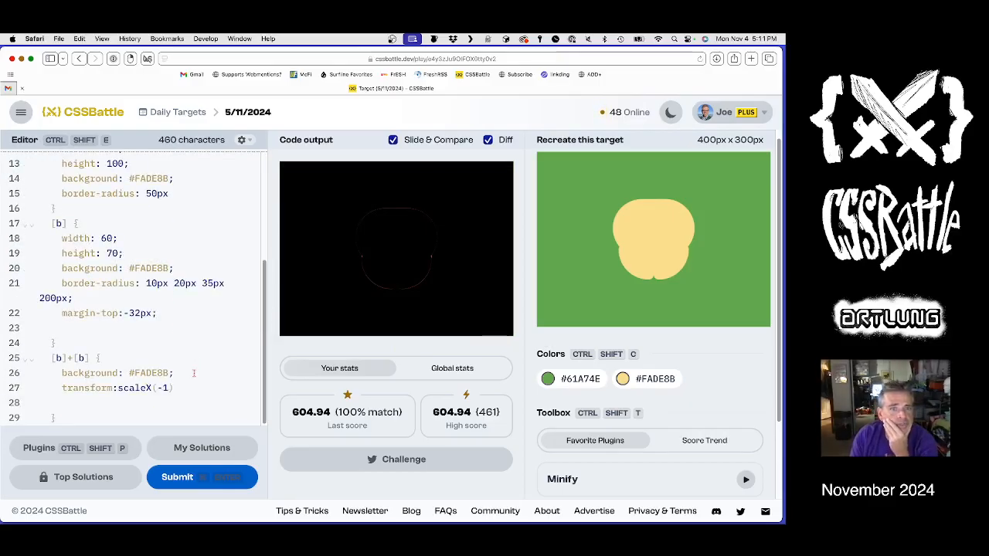
scroll(down, 3)
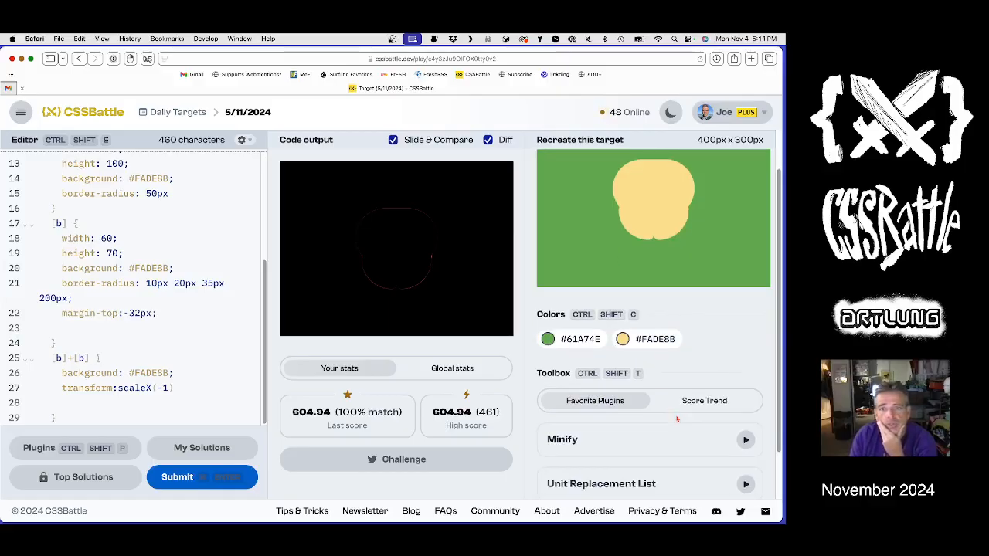
click(744, 439)
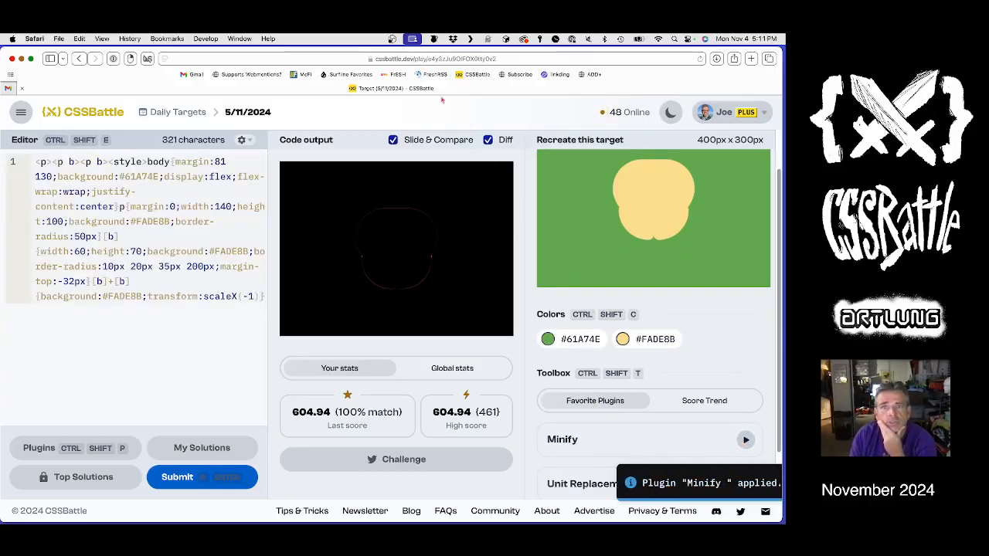
click(488, 139)
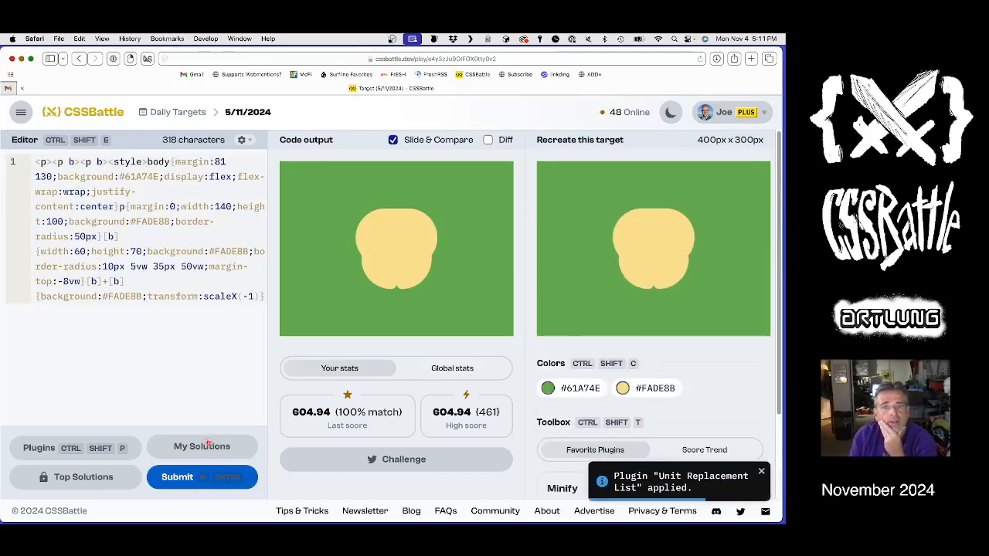
mouse_move(176, 476)
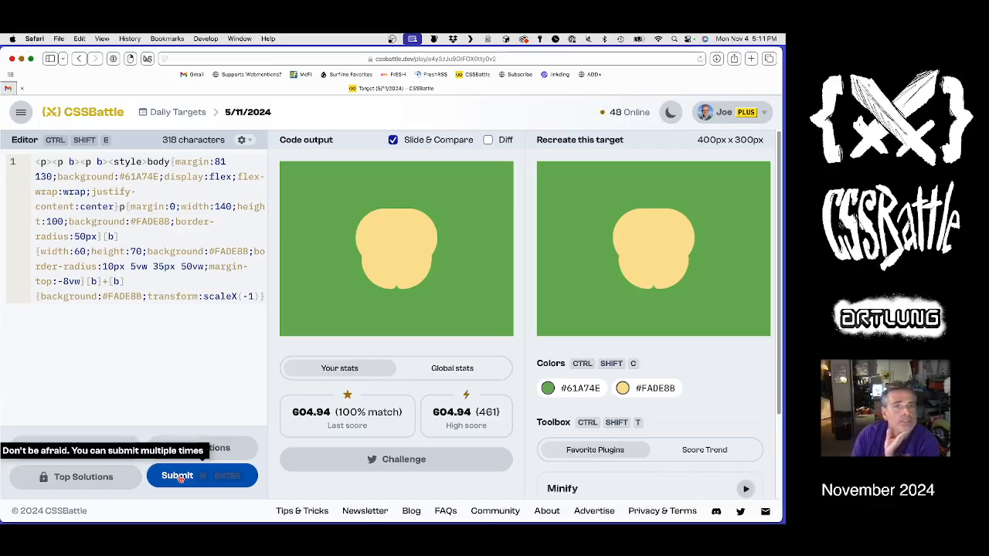
click(176, 476)
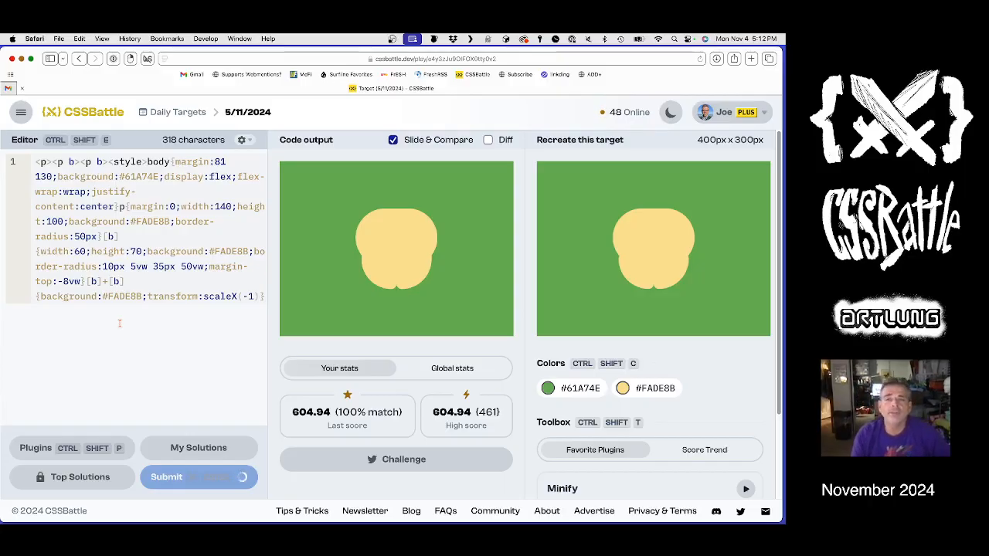
click(167, 475)
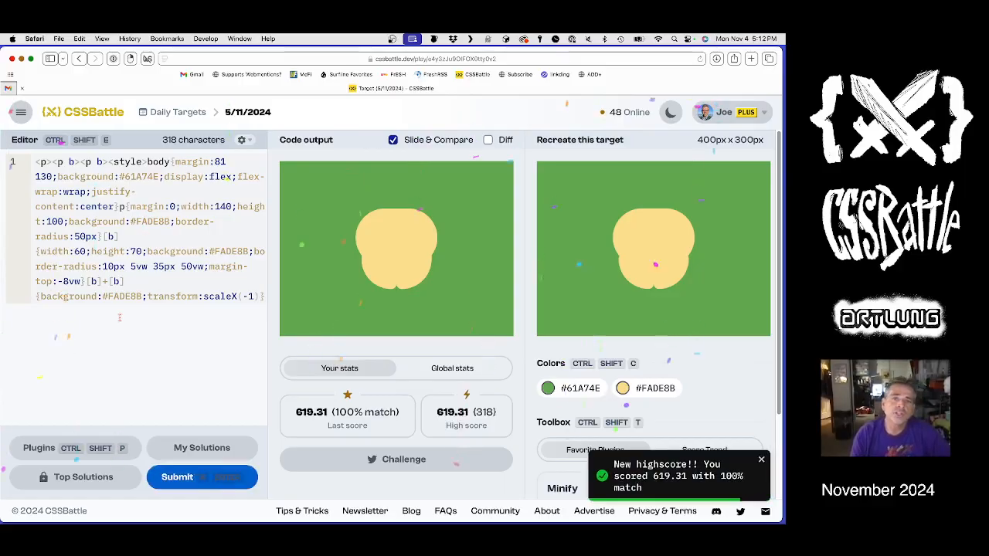